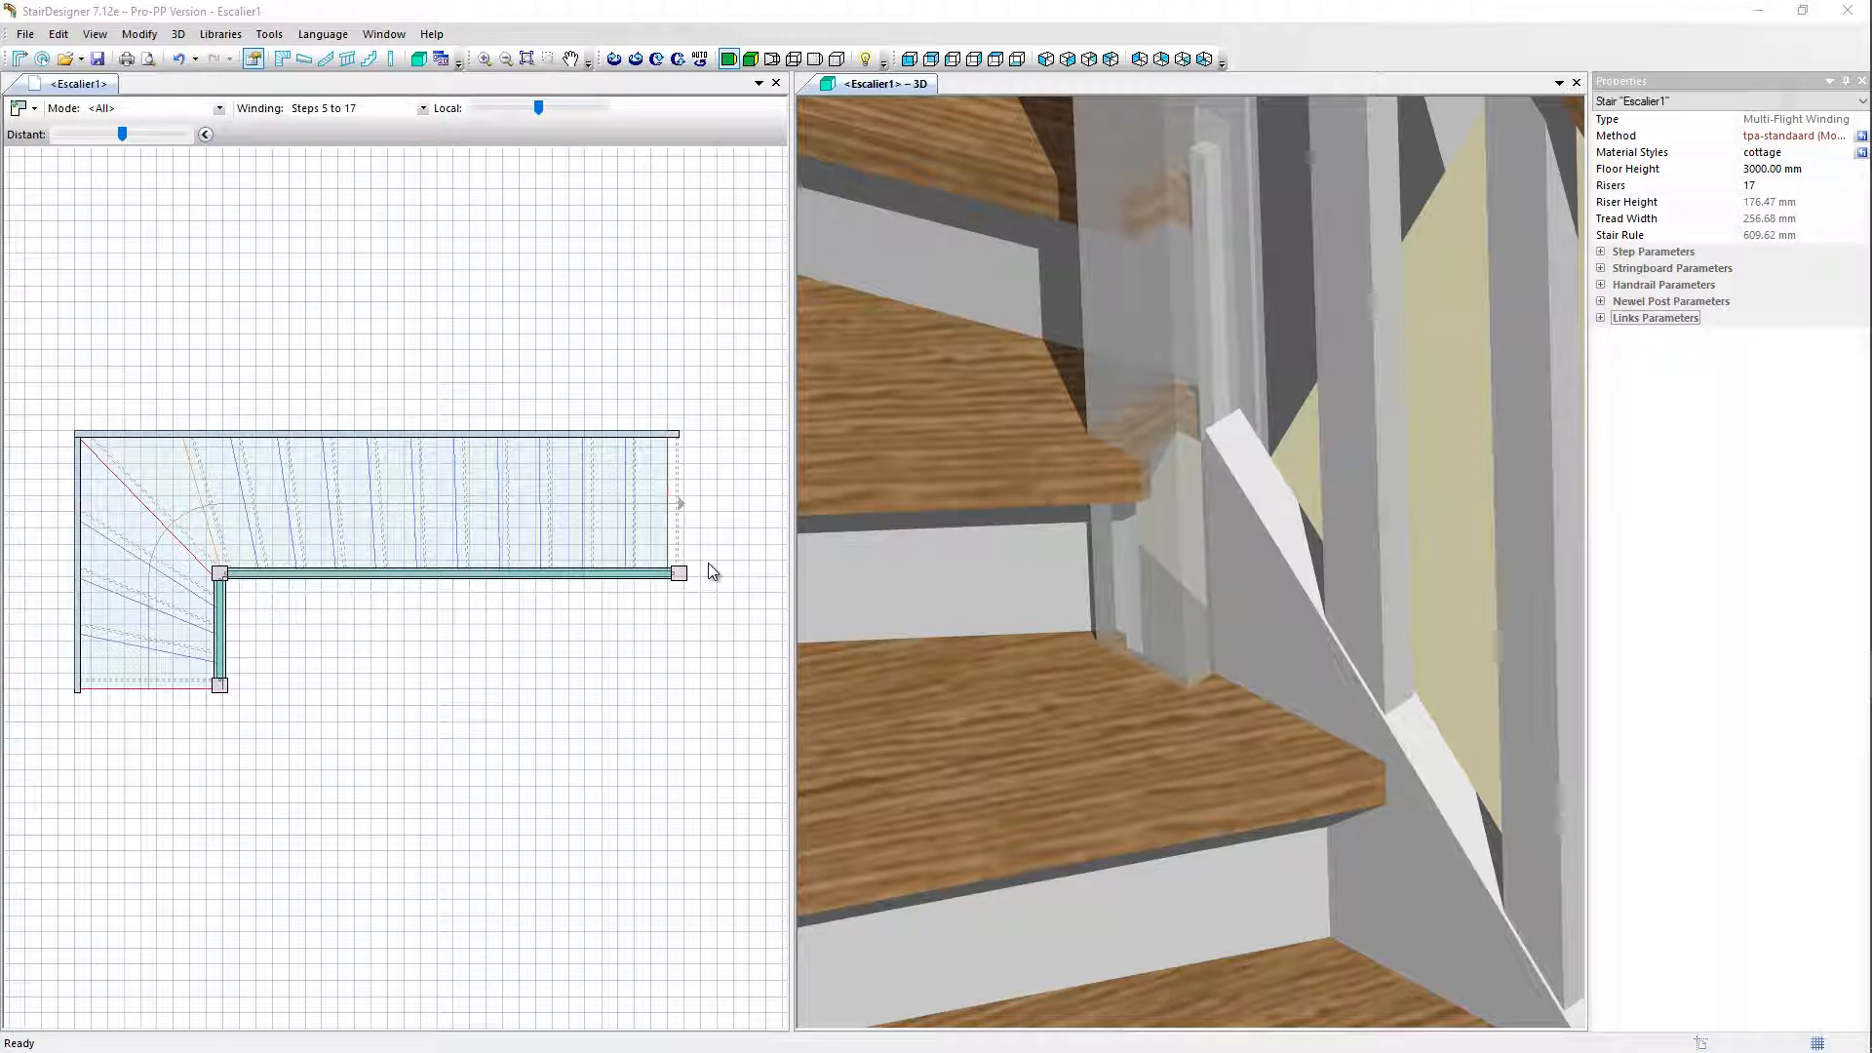
pyautogui.moveTo(717, 572)
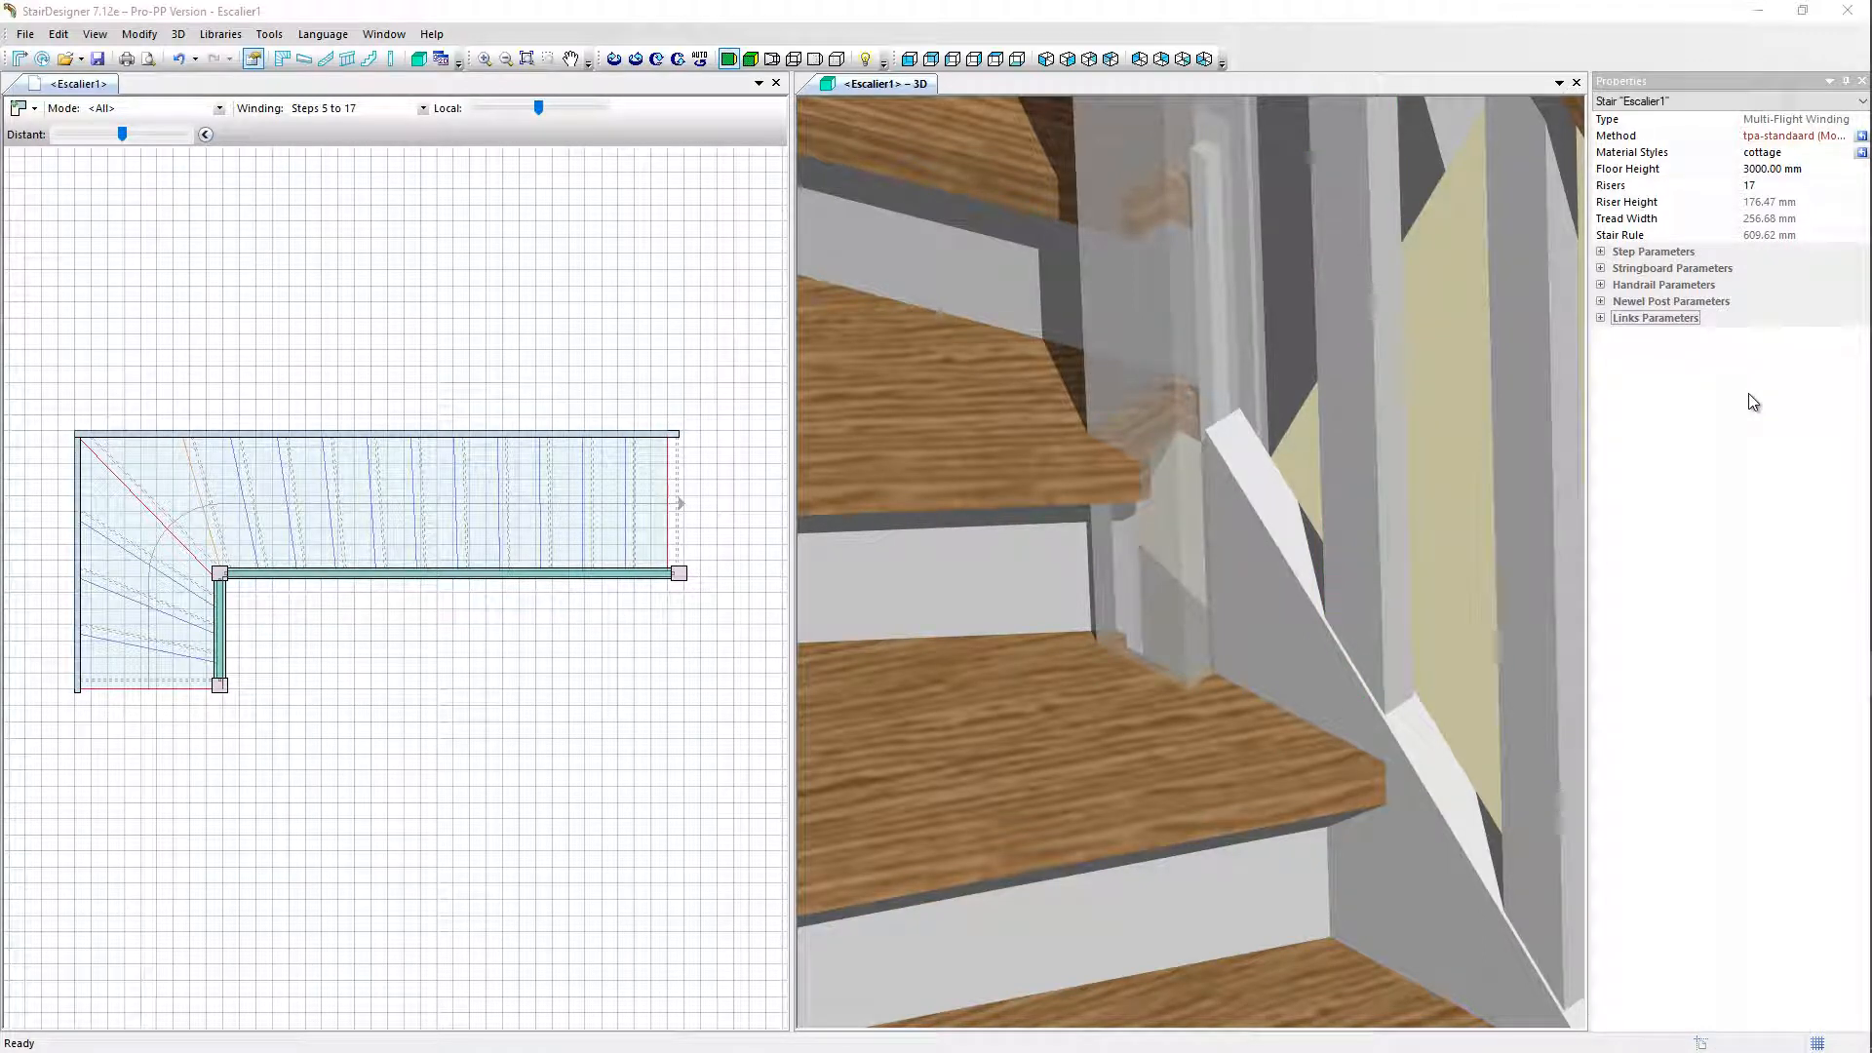
# Step: Expand the Links Parameters group in the stair's Properties panel
pyautogui.click(1600, 318)
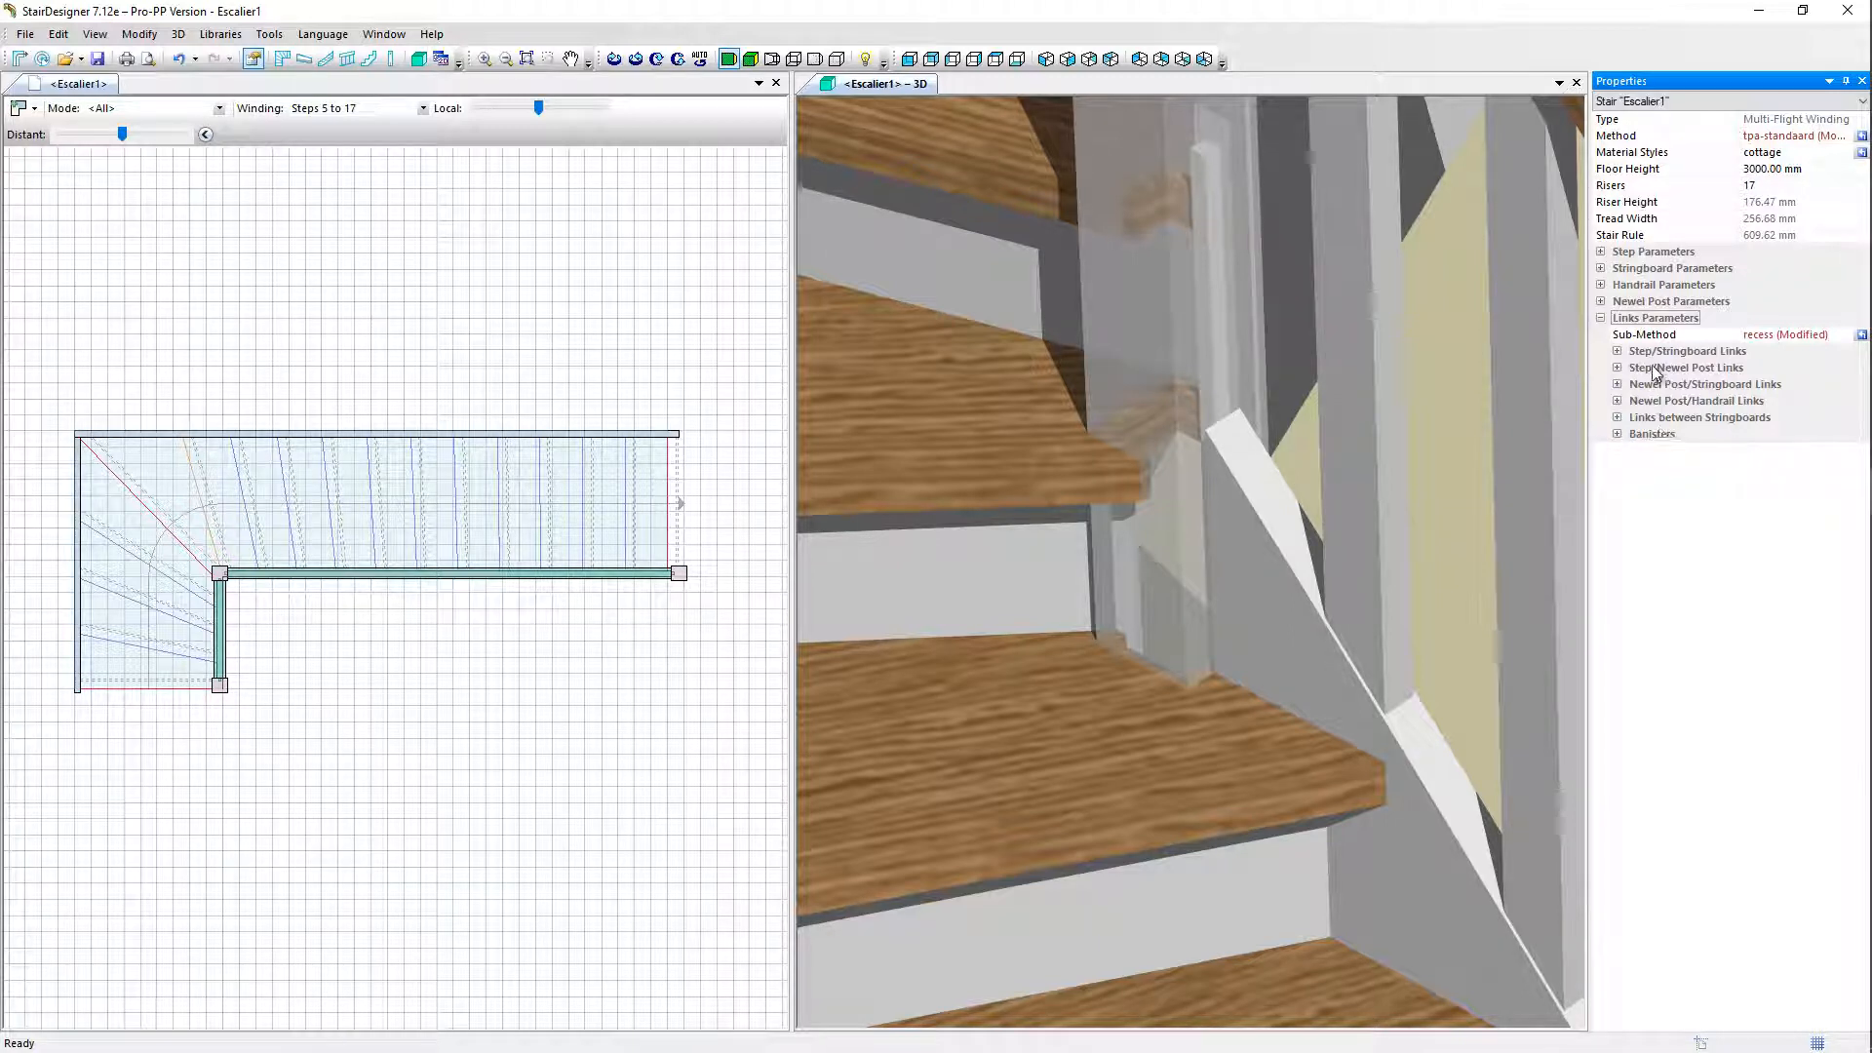
# Step: In Step/Newel Post Links, set both step Mode and Risers Mode to Penetration
pyautogui.click(1617, 368)
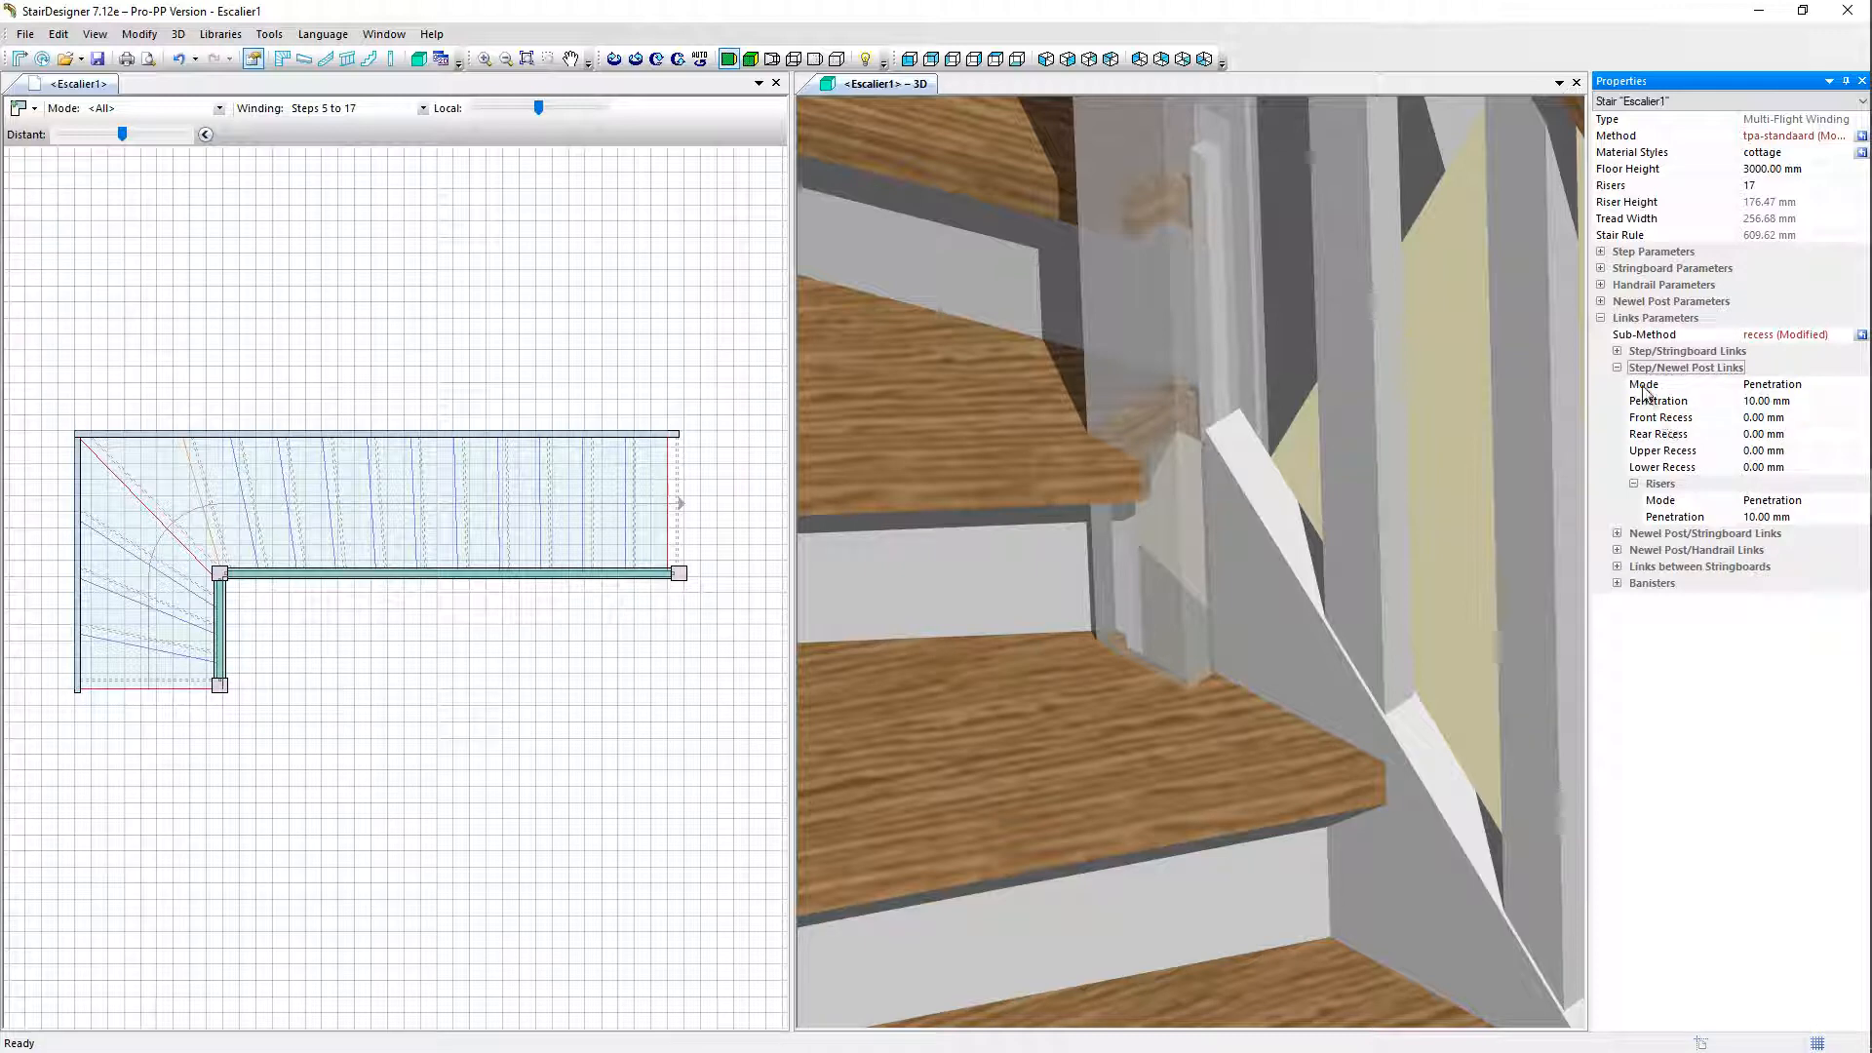
pyautogui.moveTo(1798, 393)
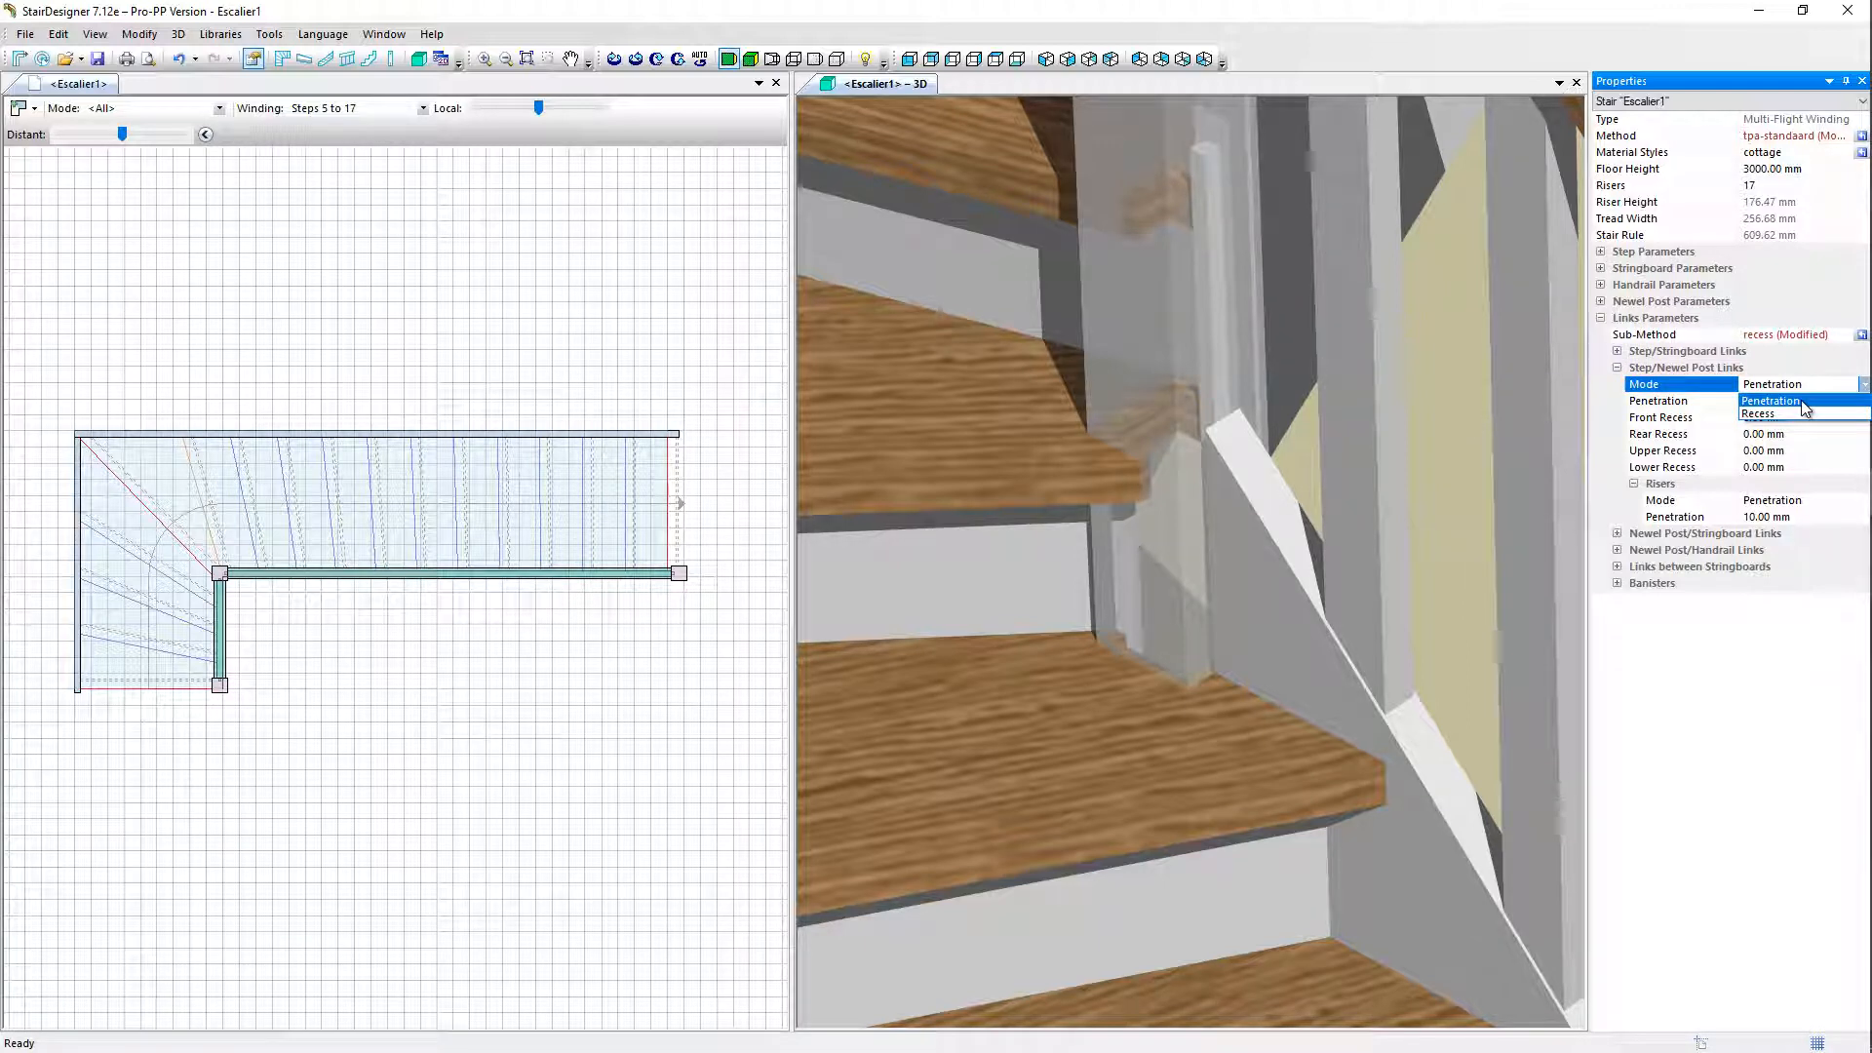
pyautogui.click(1770, 400)
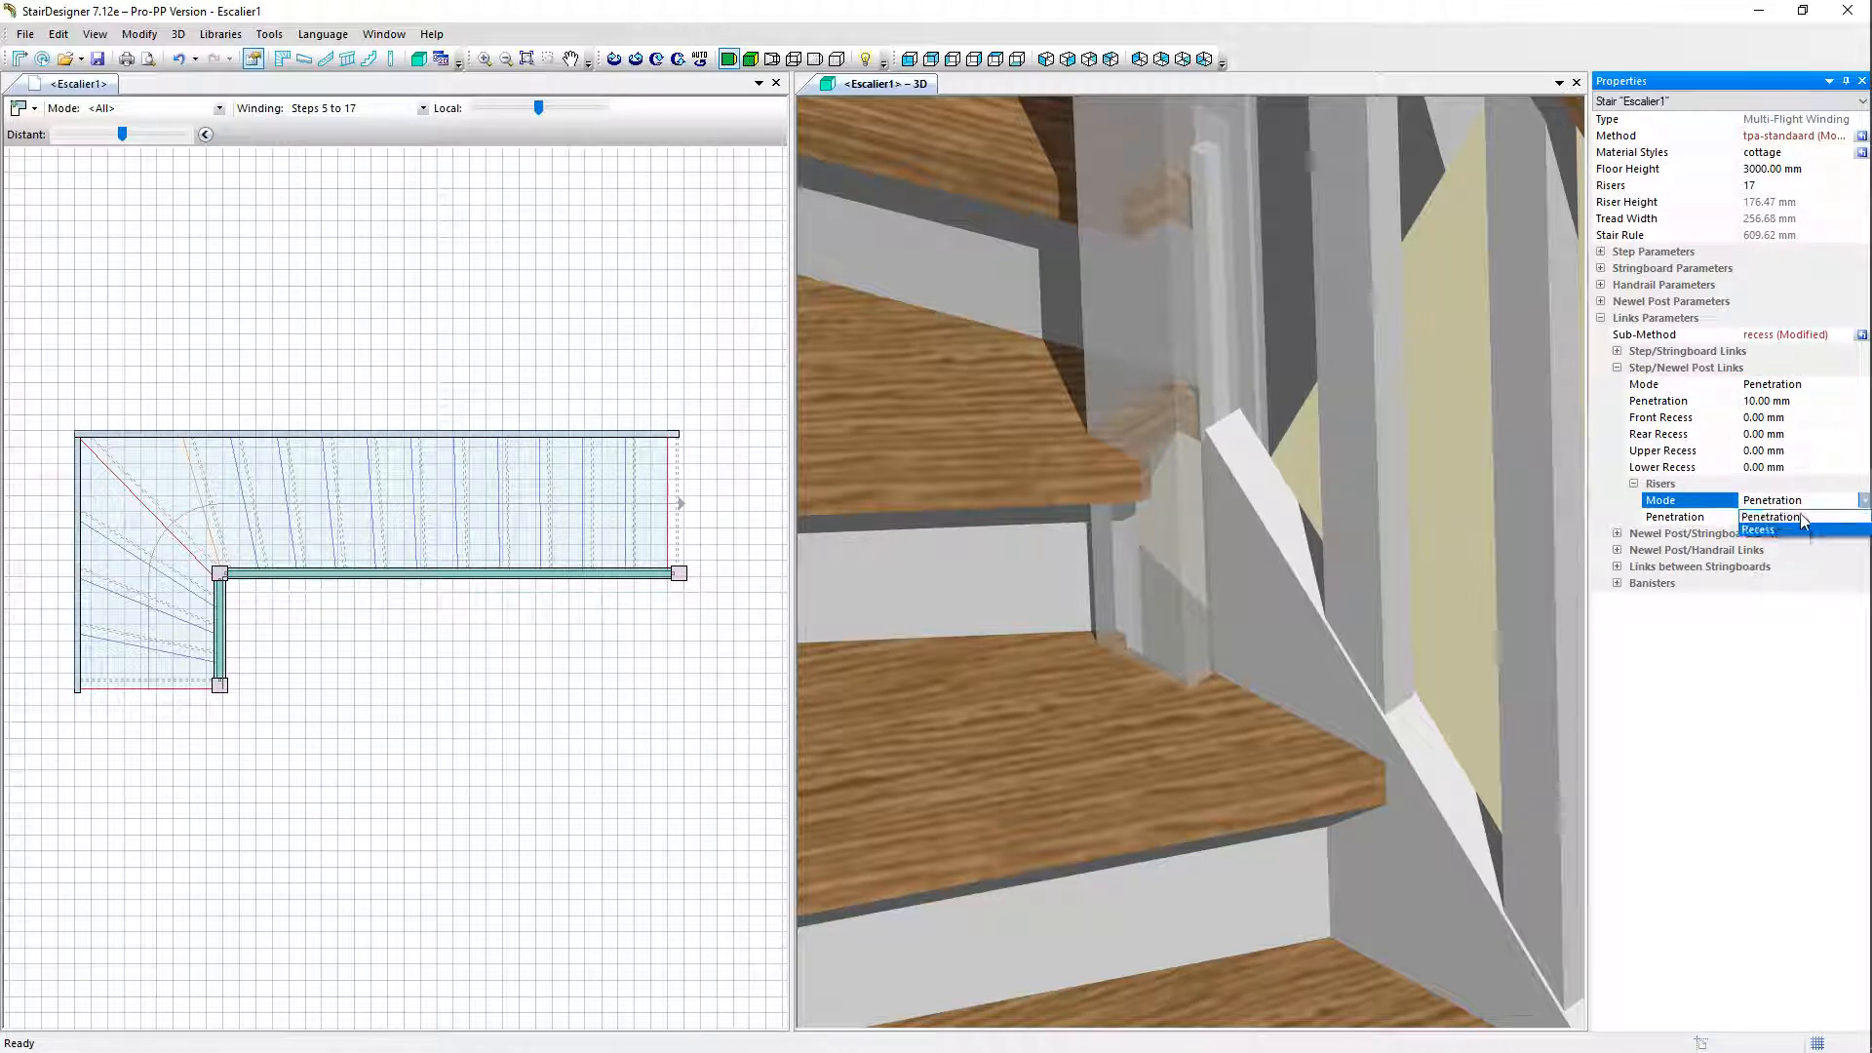
pyautogui.click(1799, 517)
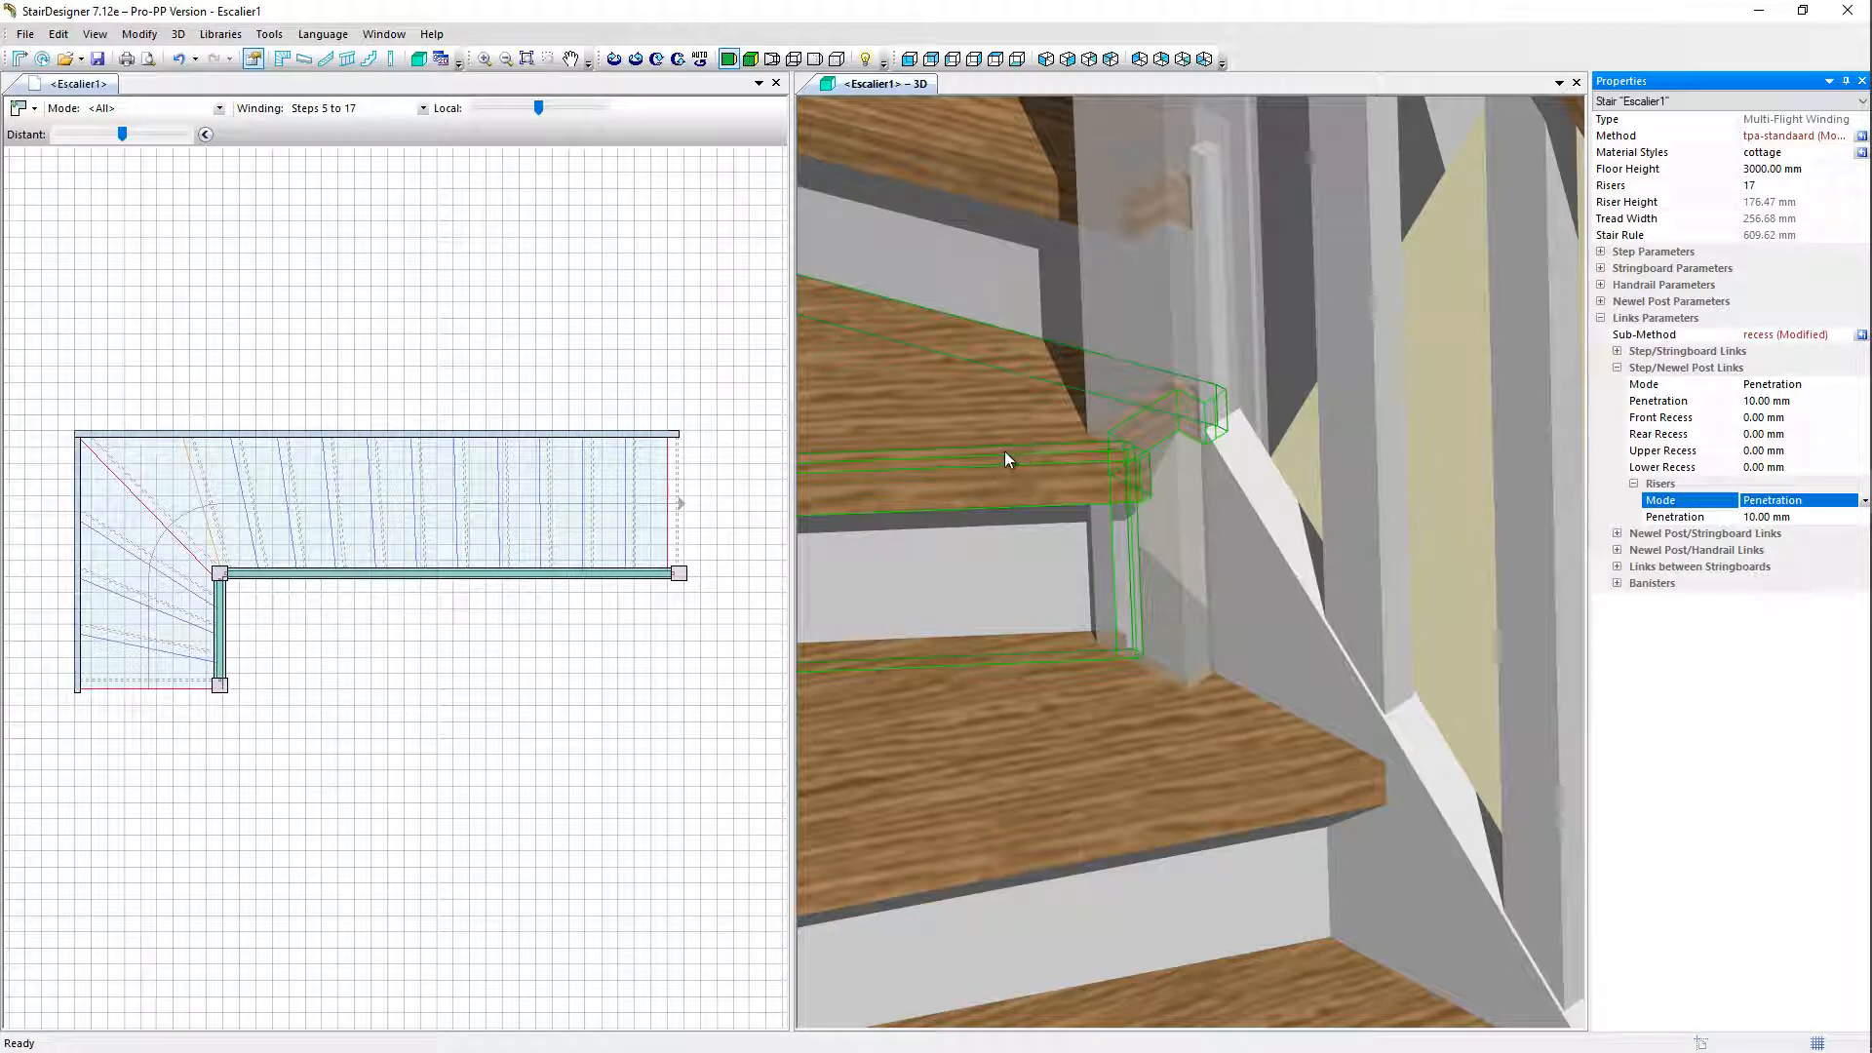
pyautogui.click(1008, 461)
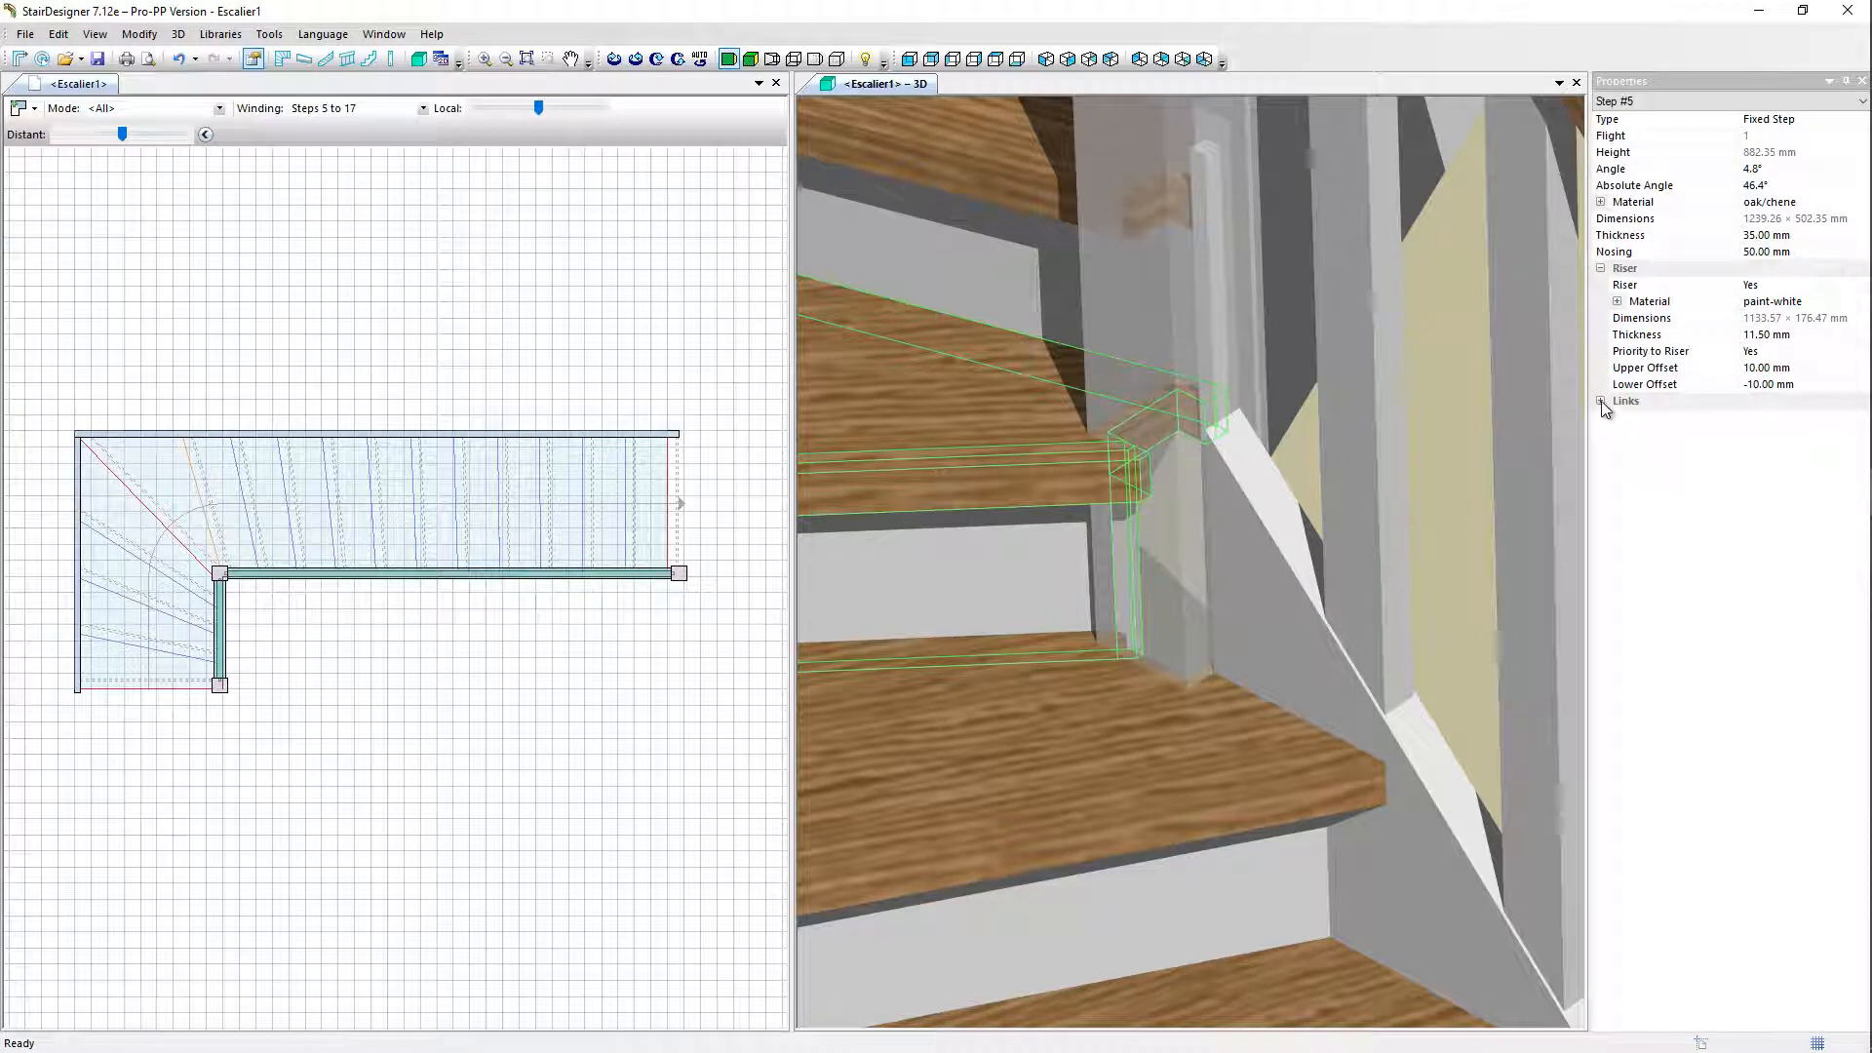
pyautogui.click(1602, 399)
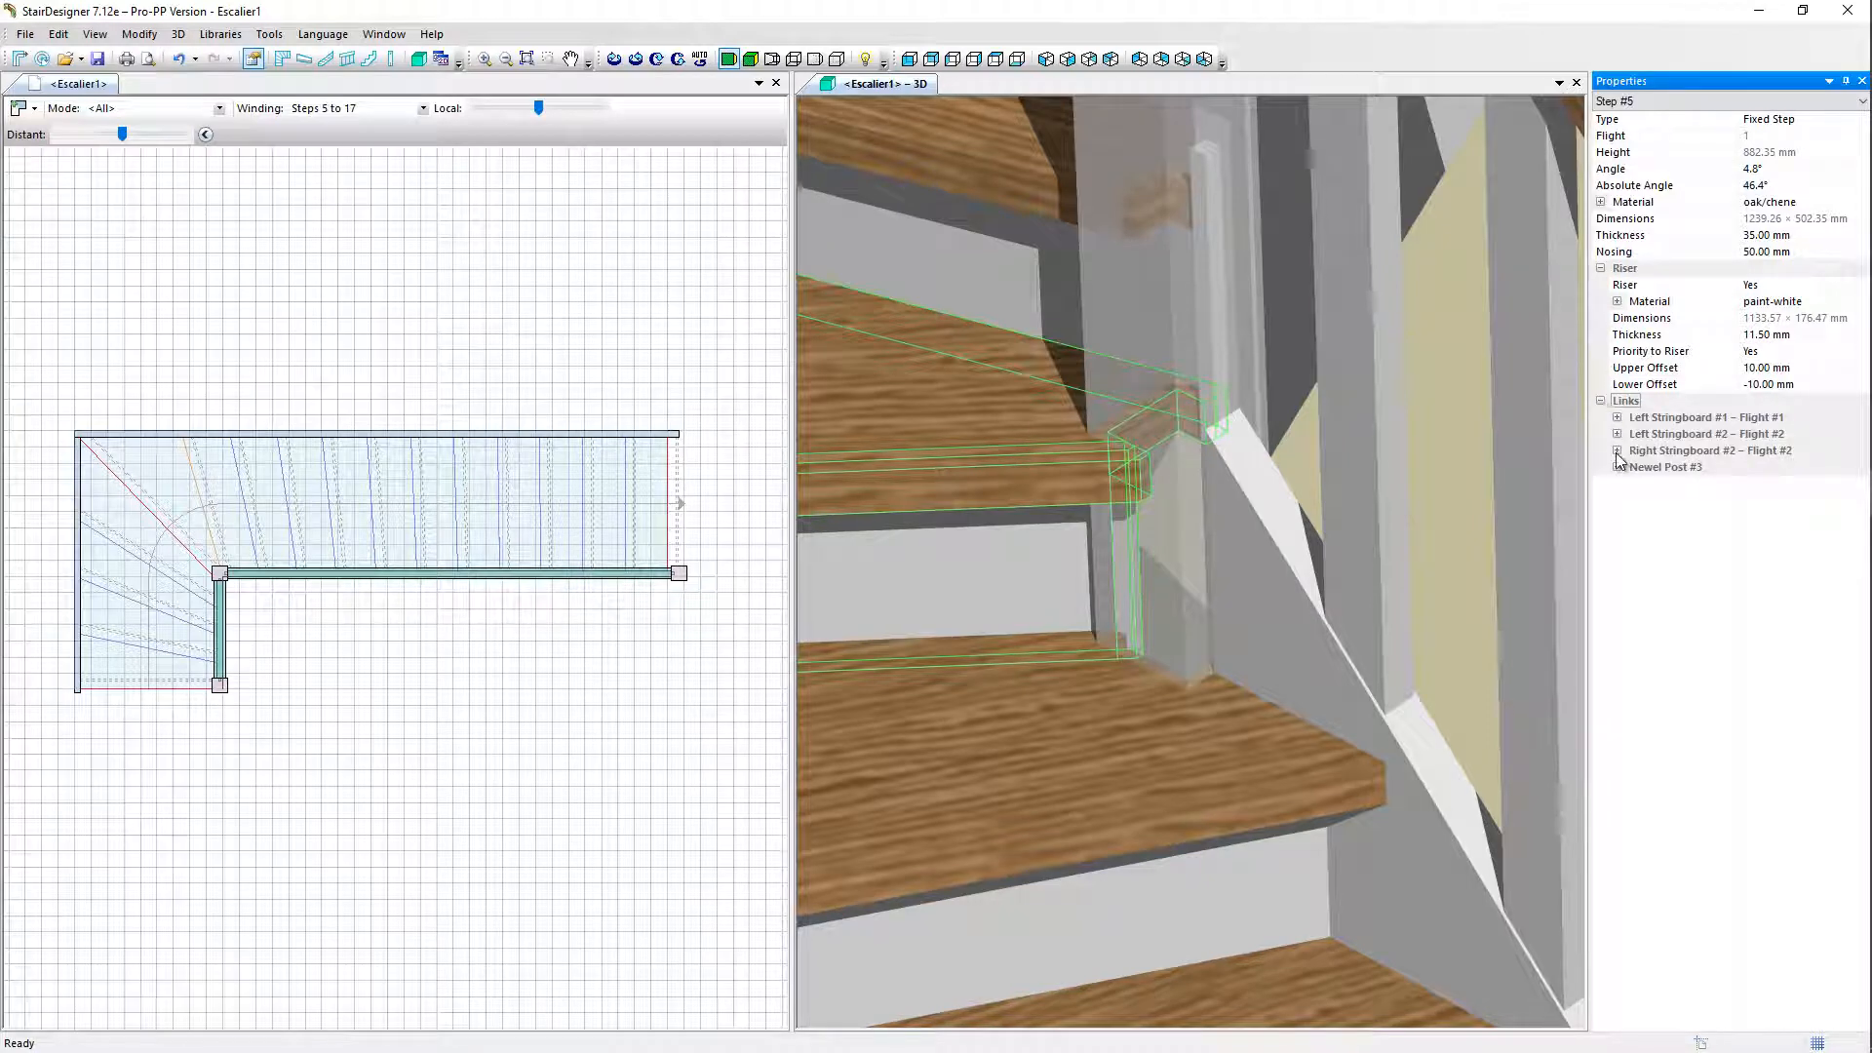
pyautogui.click(1617, 467)
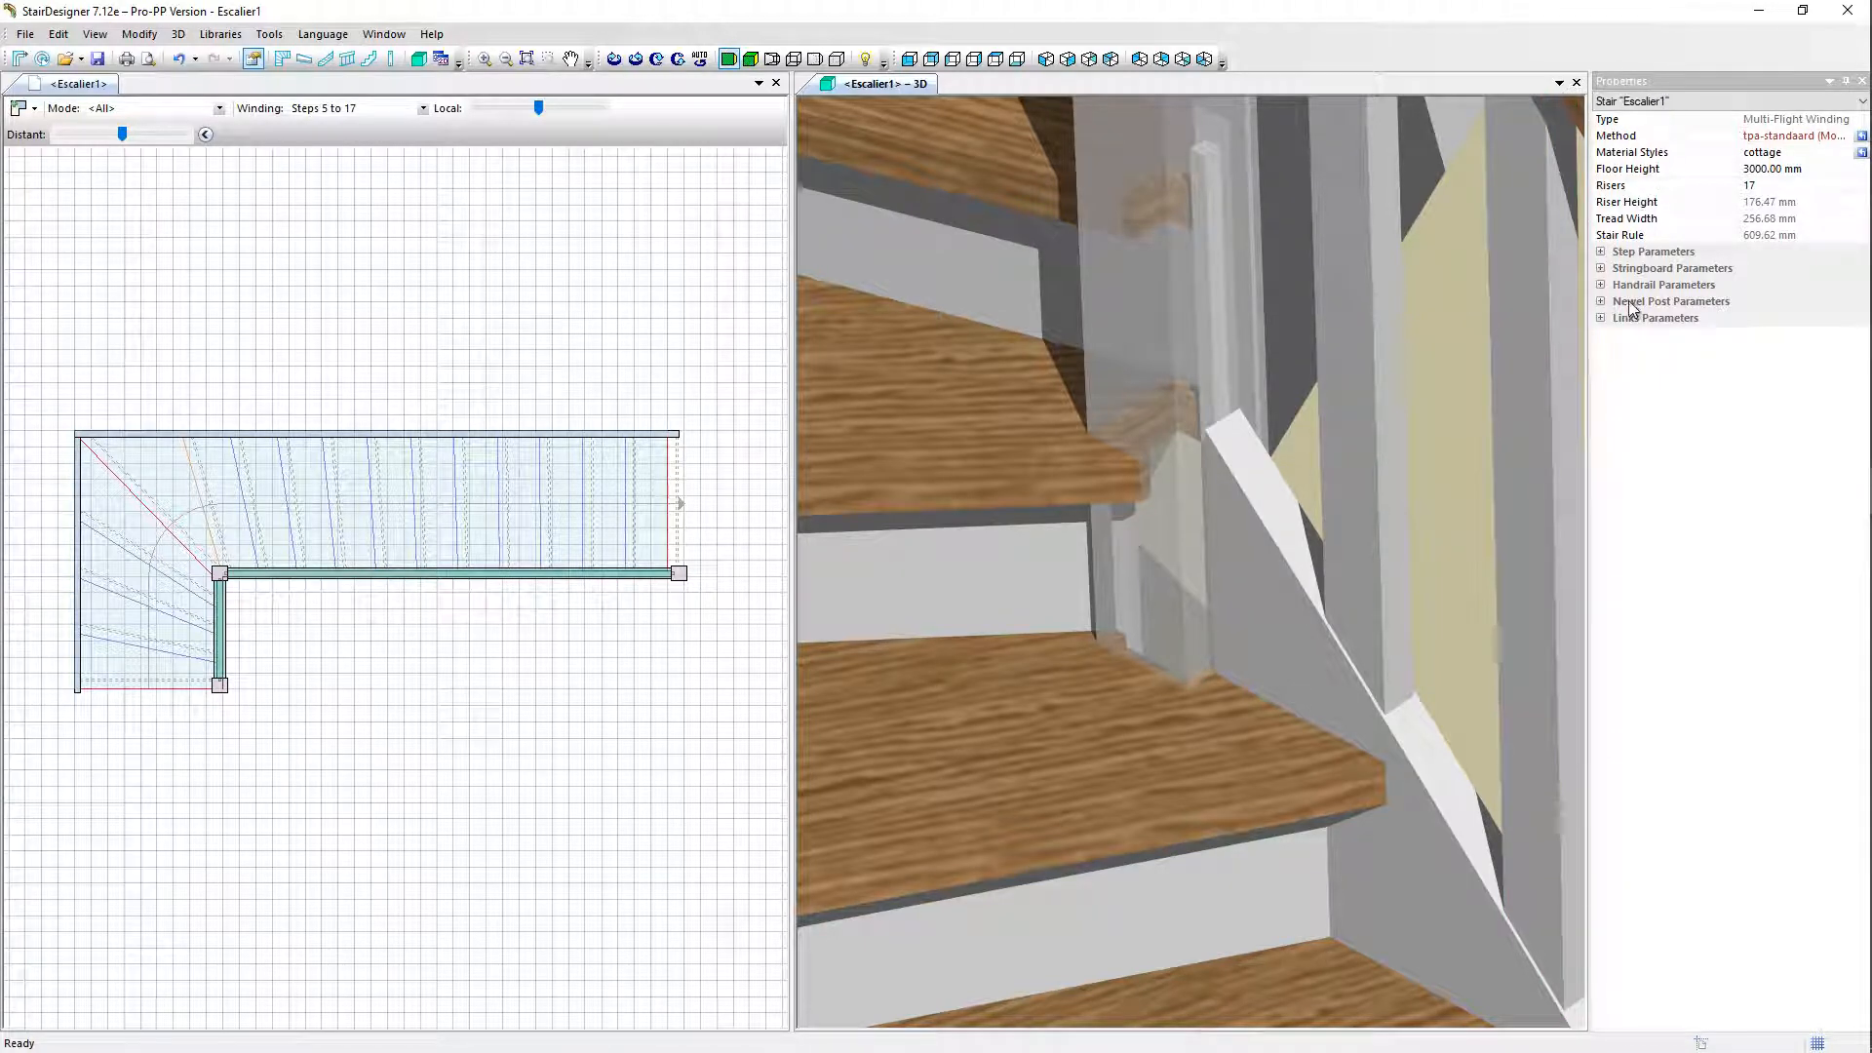
# Step: Enter 25 as the step/newel post penetration, then select step 5 in the 3D view
pyautogui.click(1601, 318)
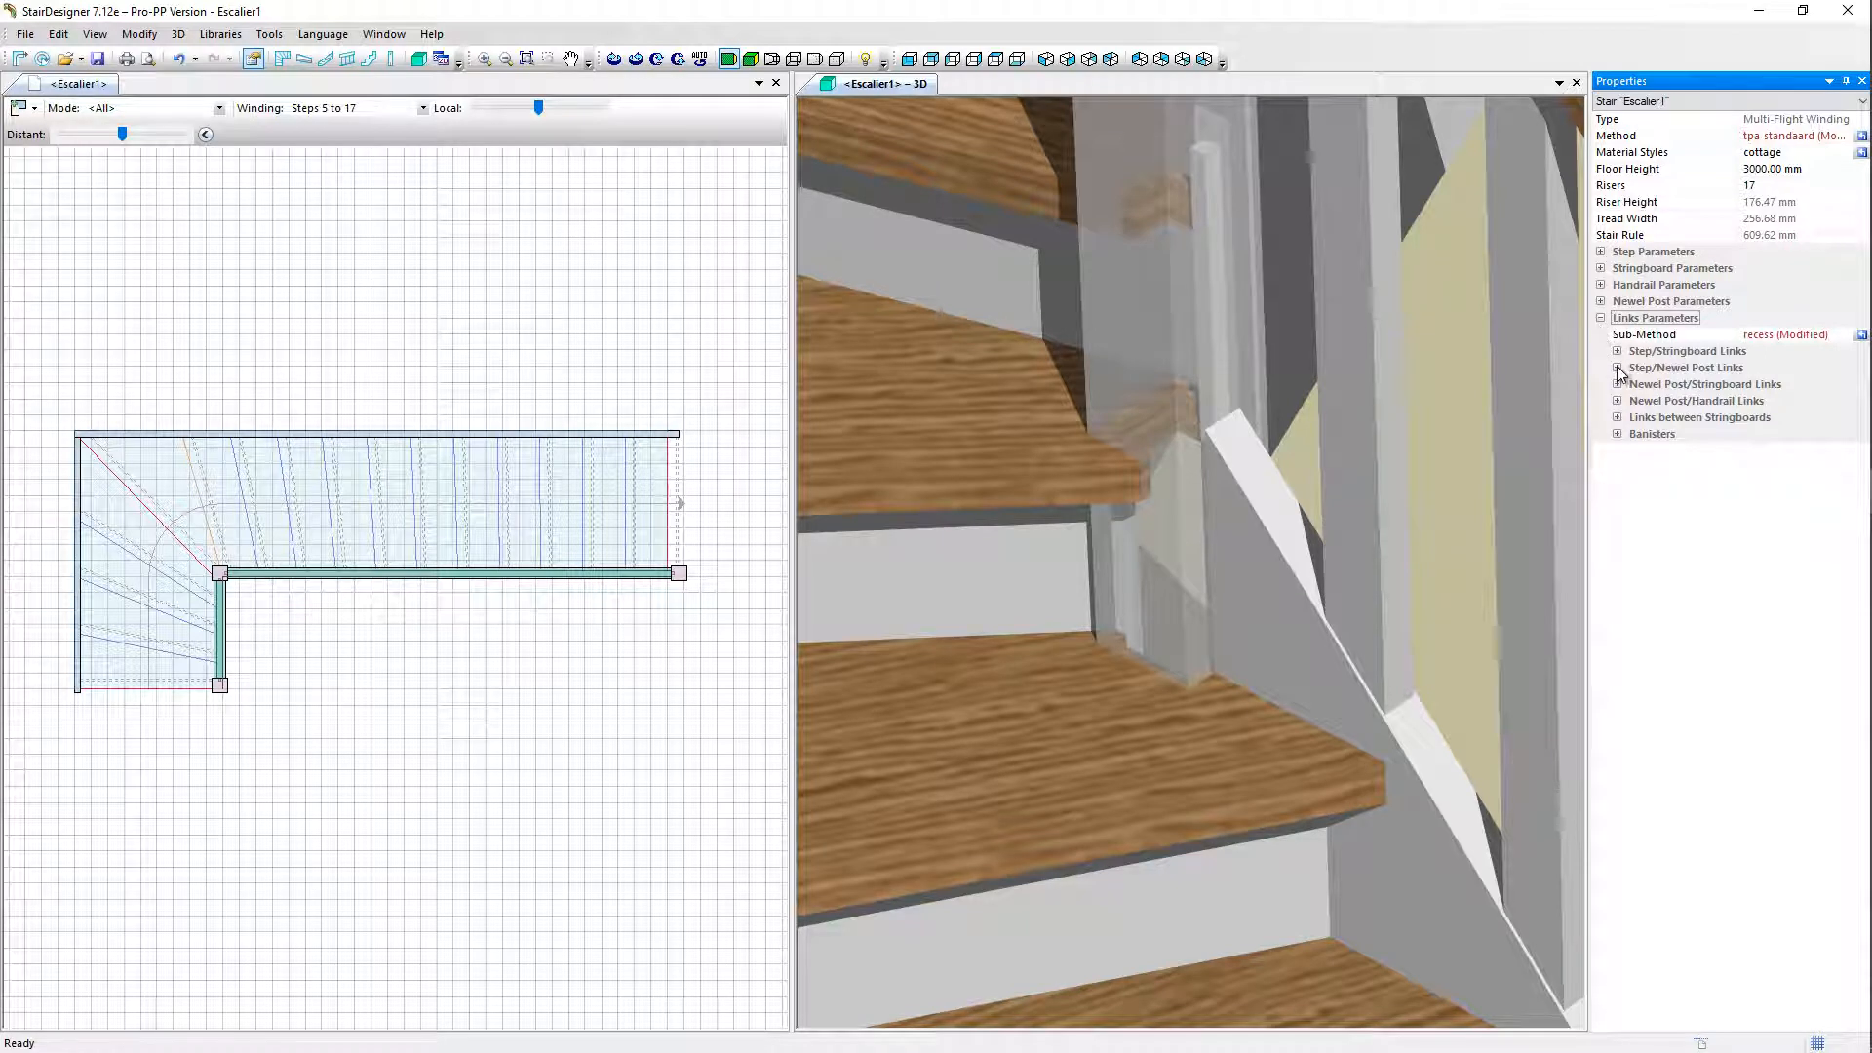
pyautogui.click(1618, 368)
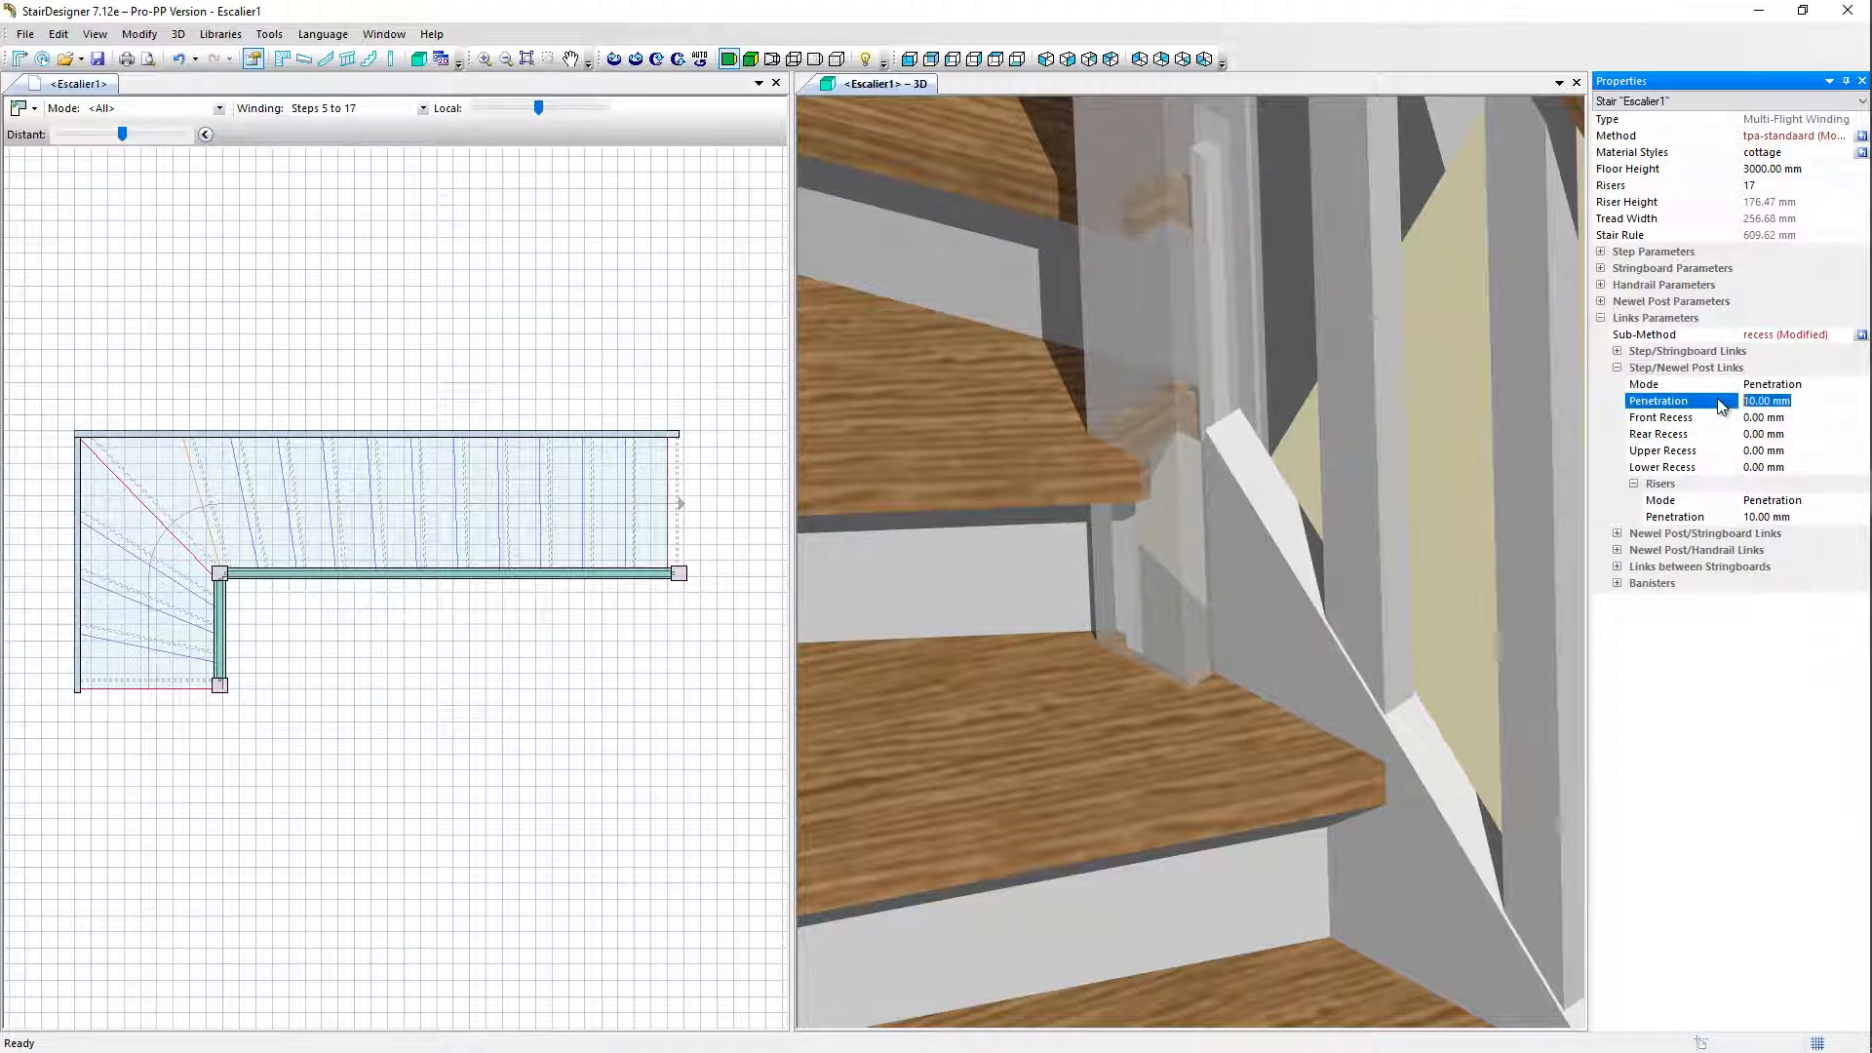
pyautogui.write('25')
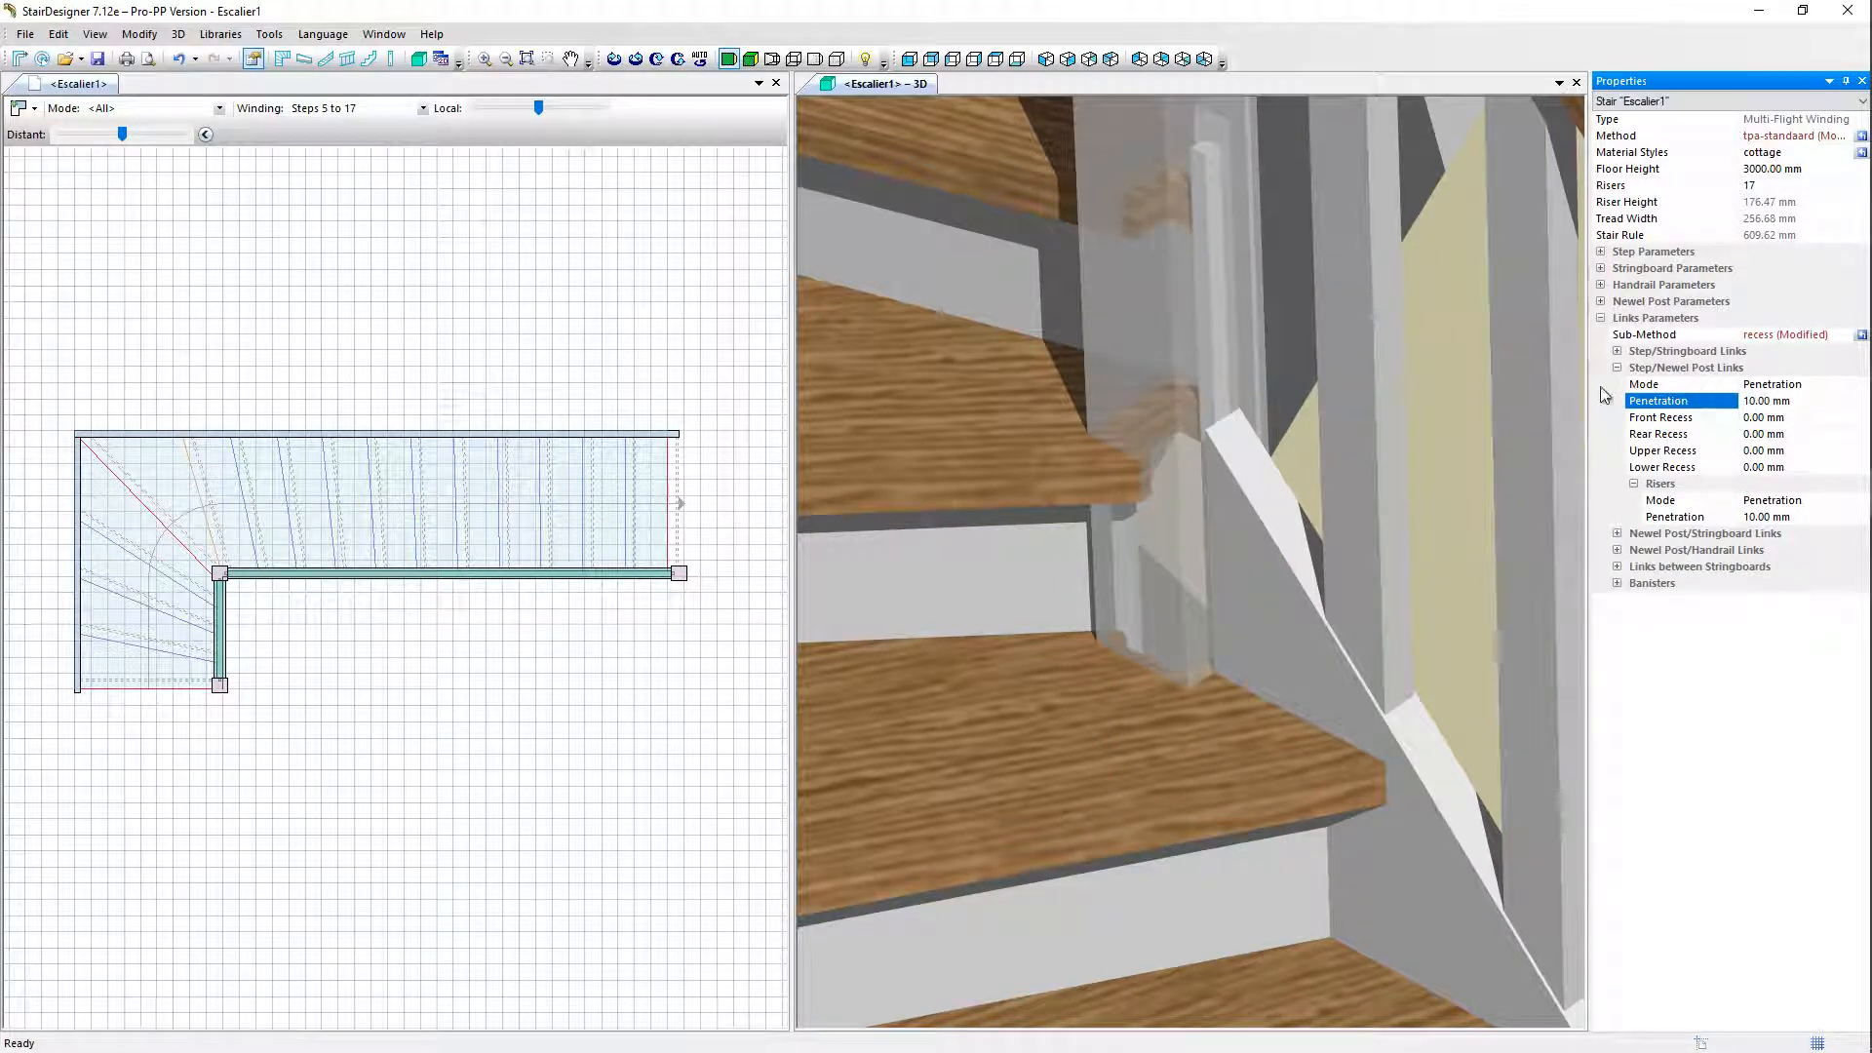
pyautogui.click(1139, 491)
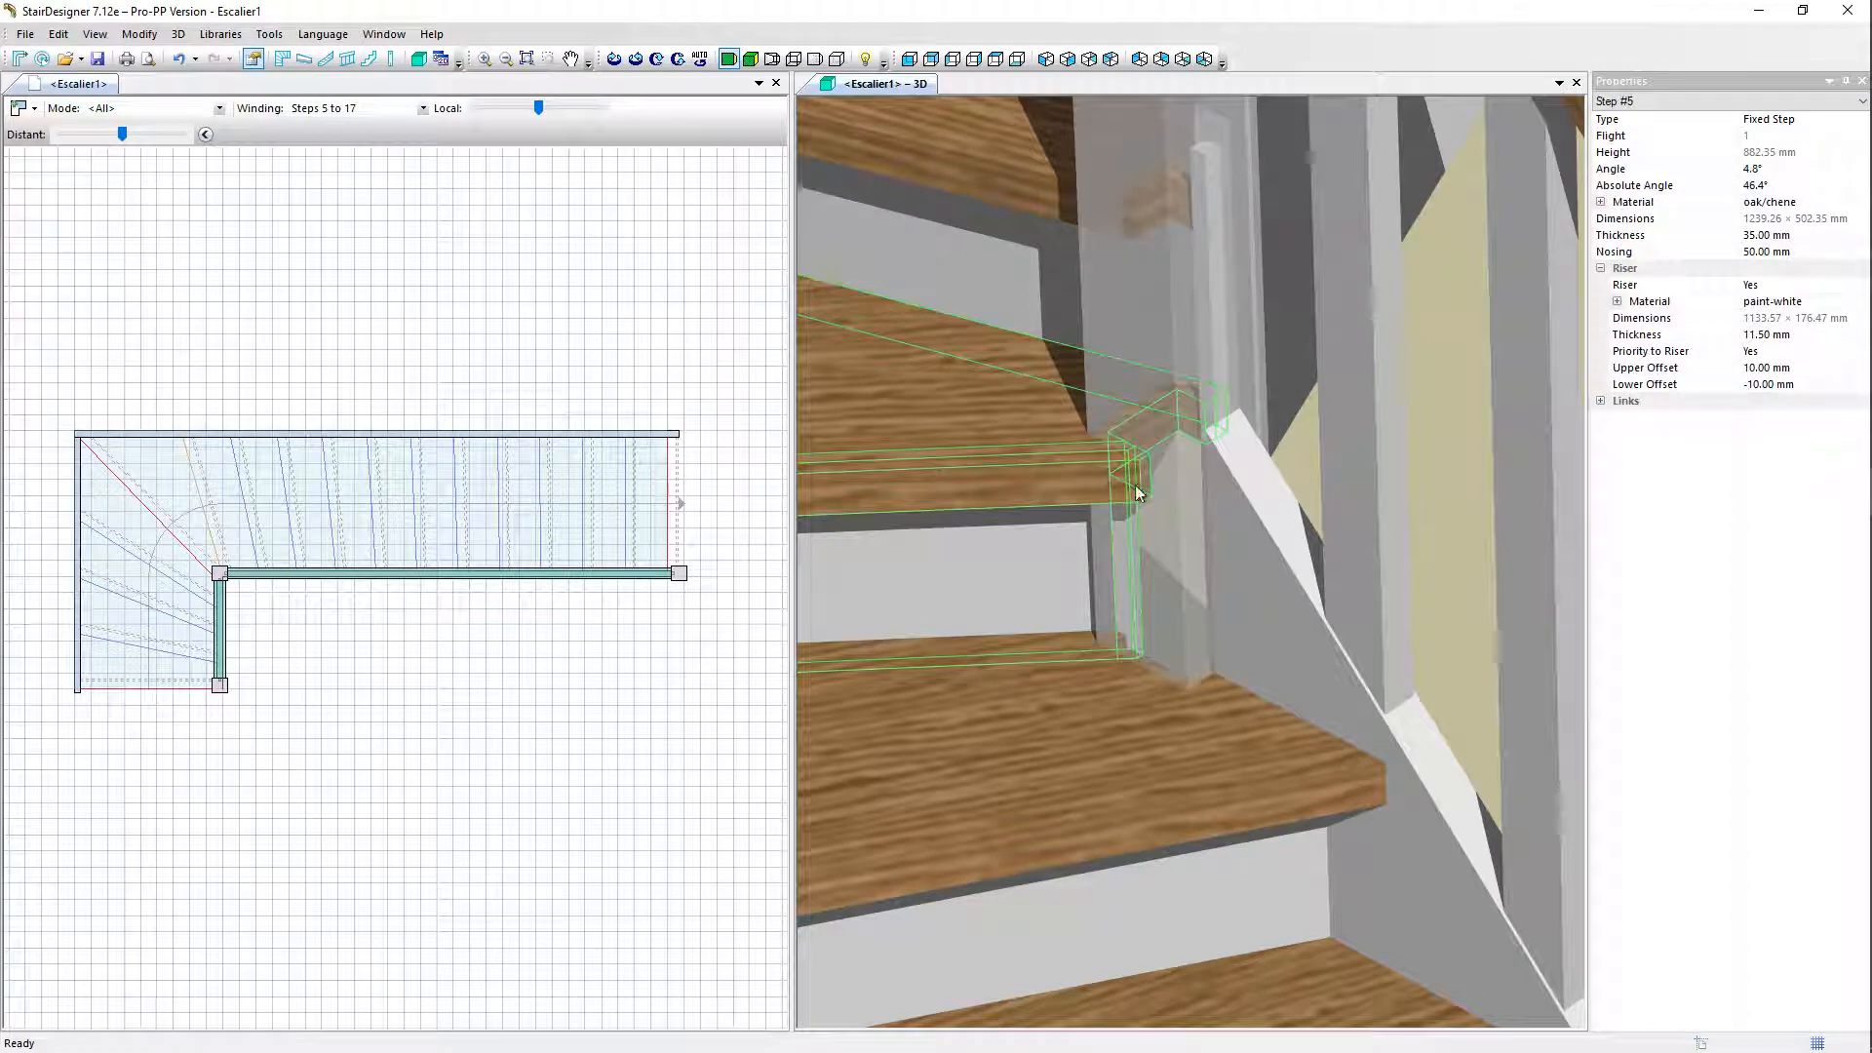
# Step: List step 5's stringboard and newel post #3 links, then deselect the step
pyautogui.click(1601, 400)
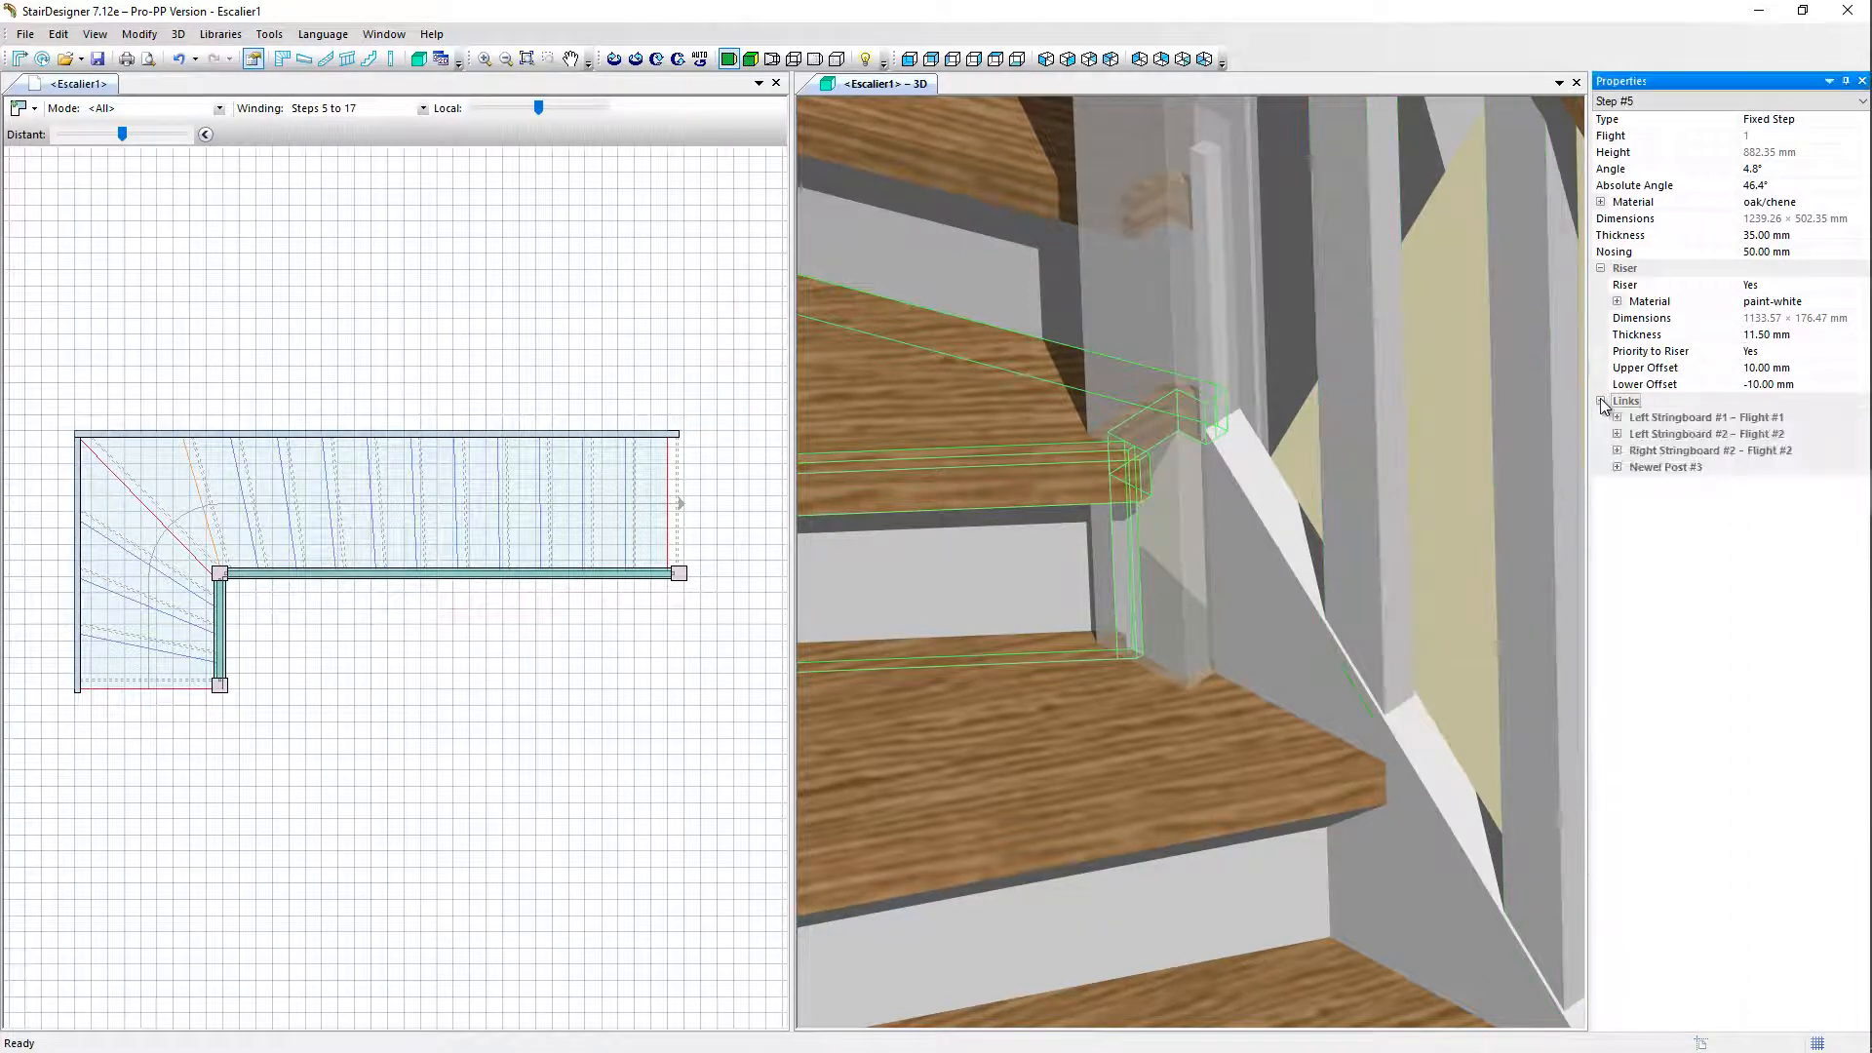
pyautogui.click(1616, 467)
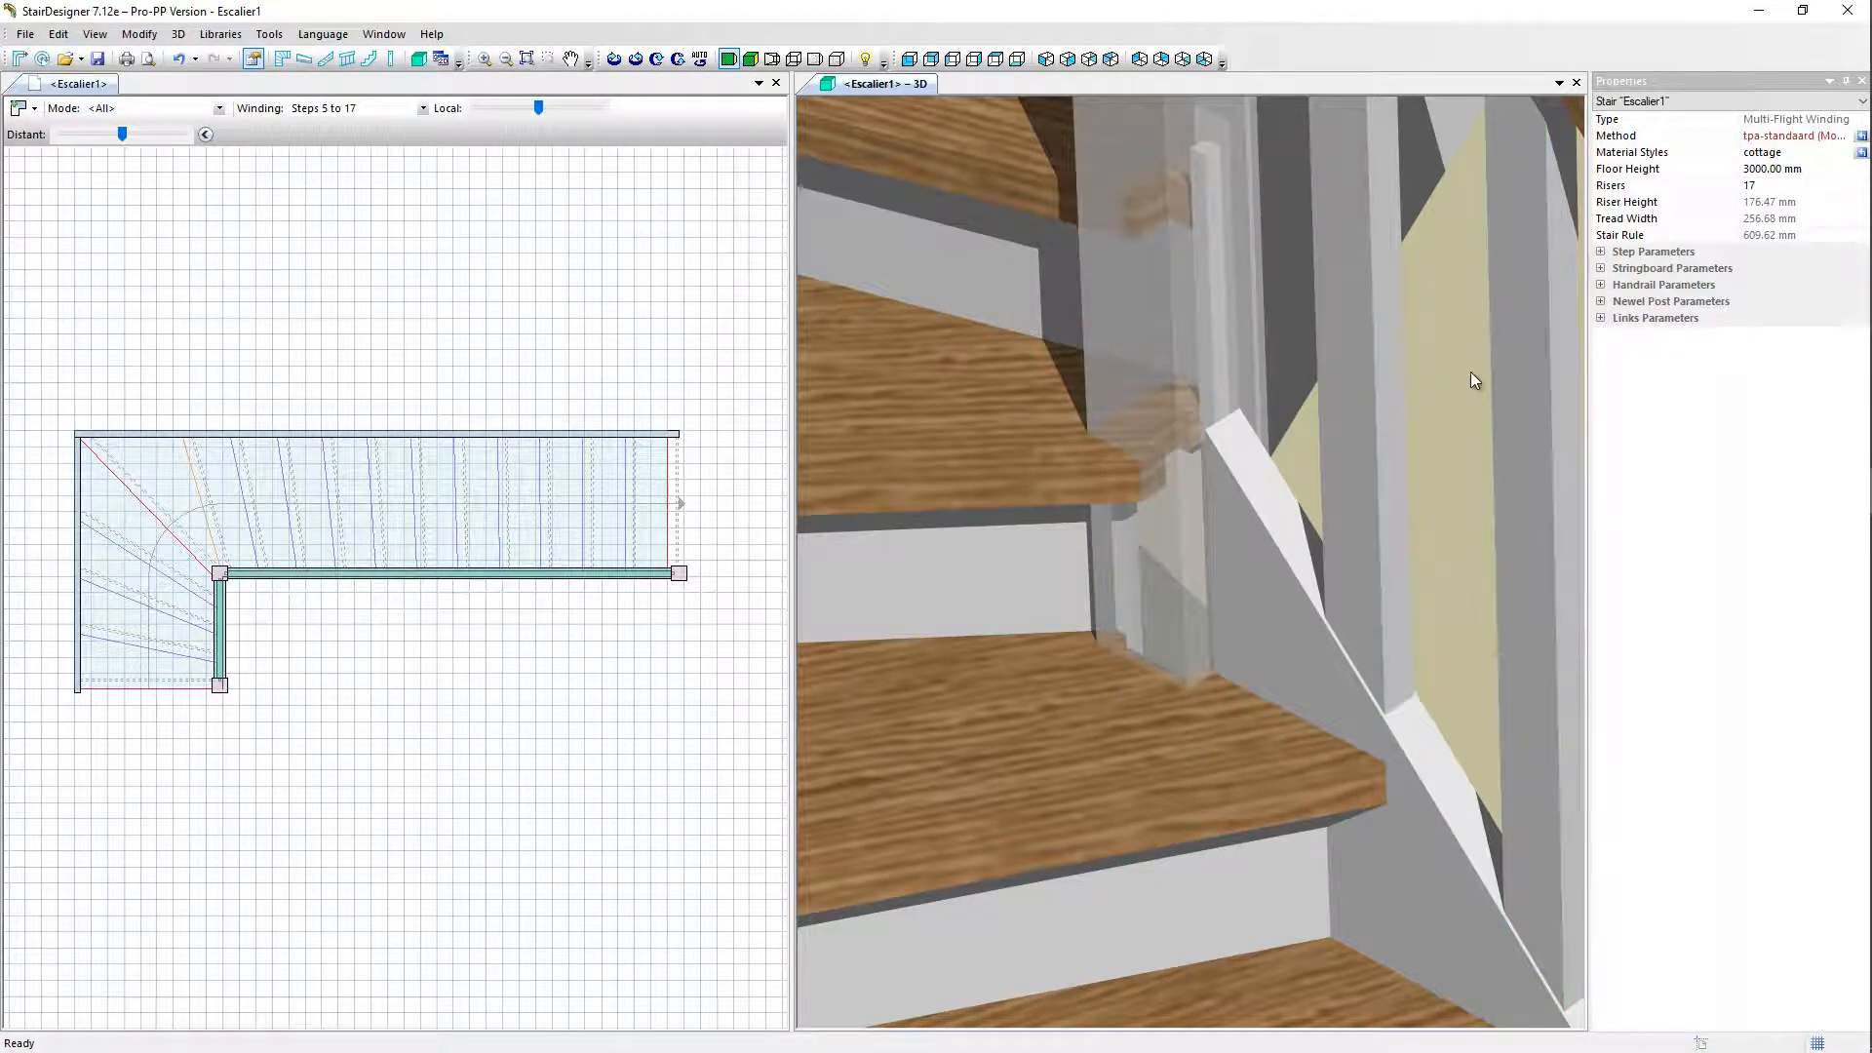
# Step: Open Step/Newel Post Links and inspect the 10 mm penetration and 0 mm front recess fields
pyautogui.click(1600, 318)
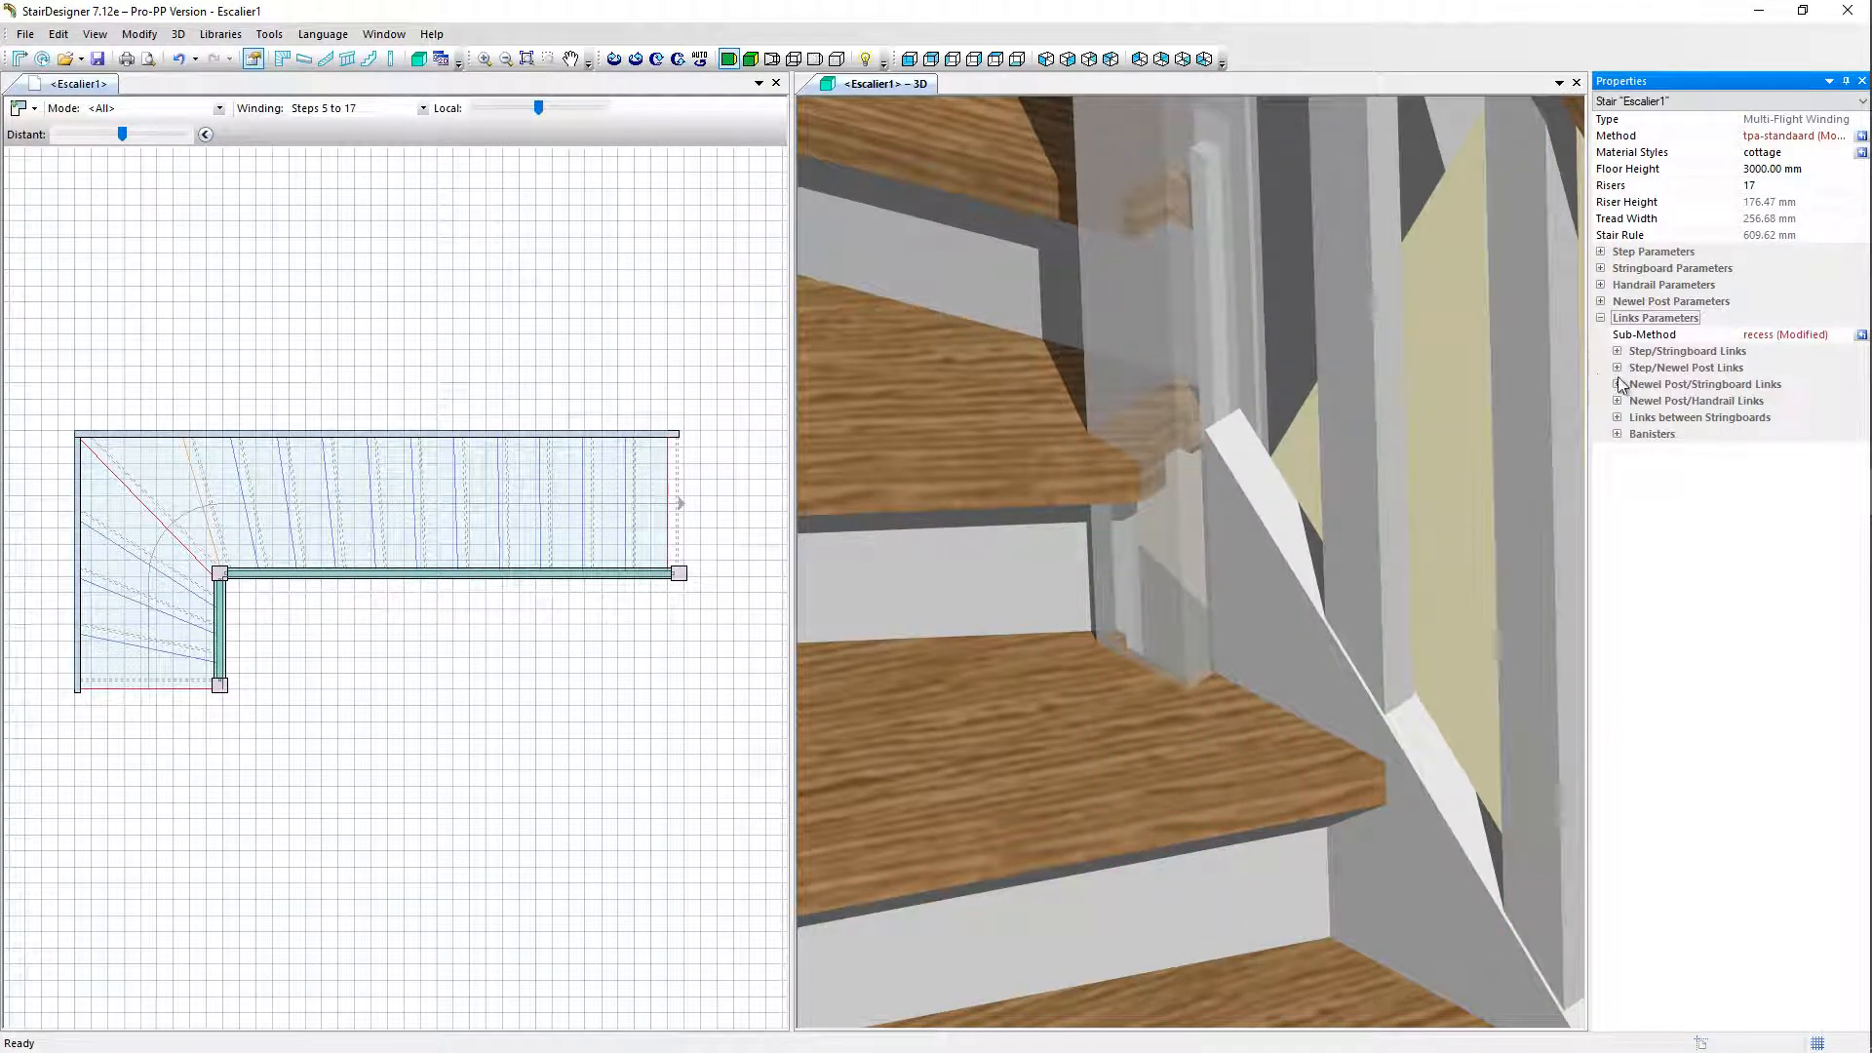
pyautogui.click(1616, 367)
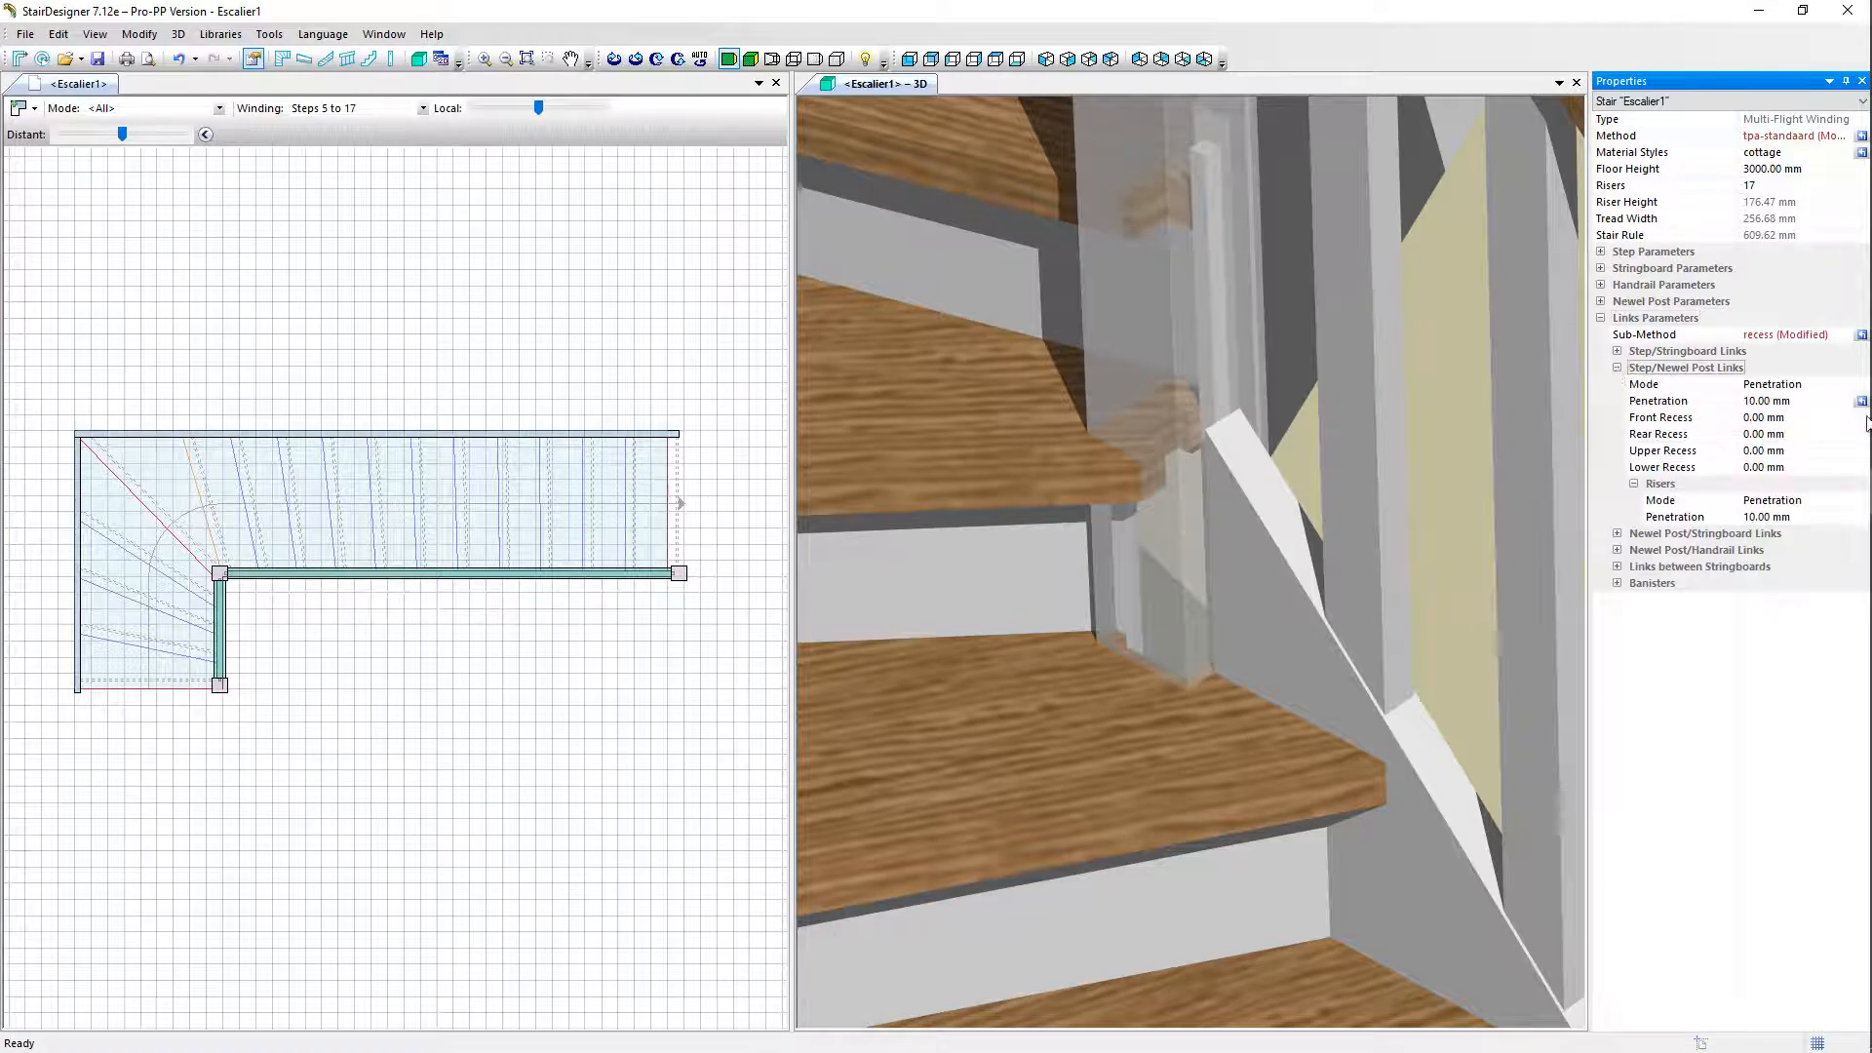
pyautogui.click(1658, 401)
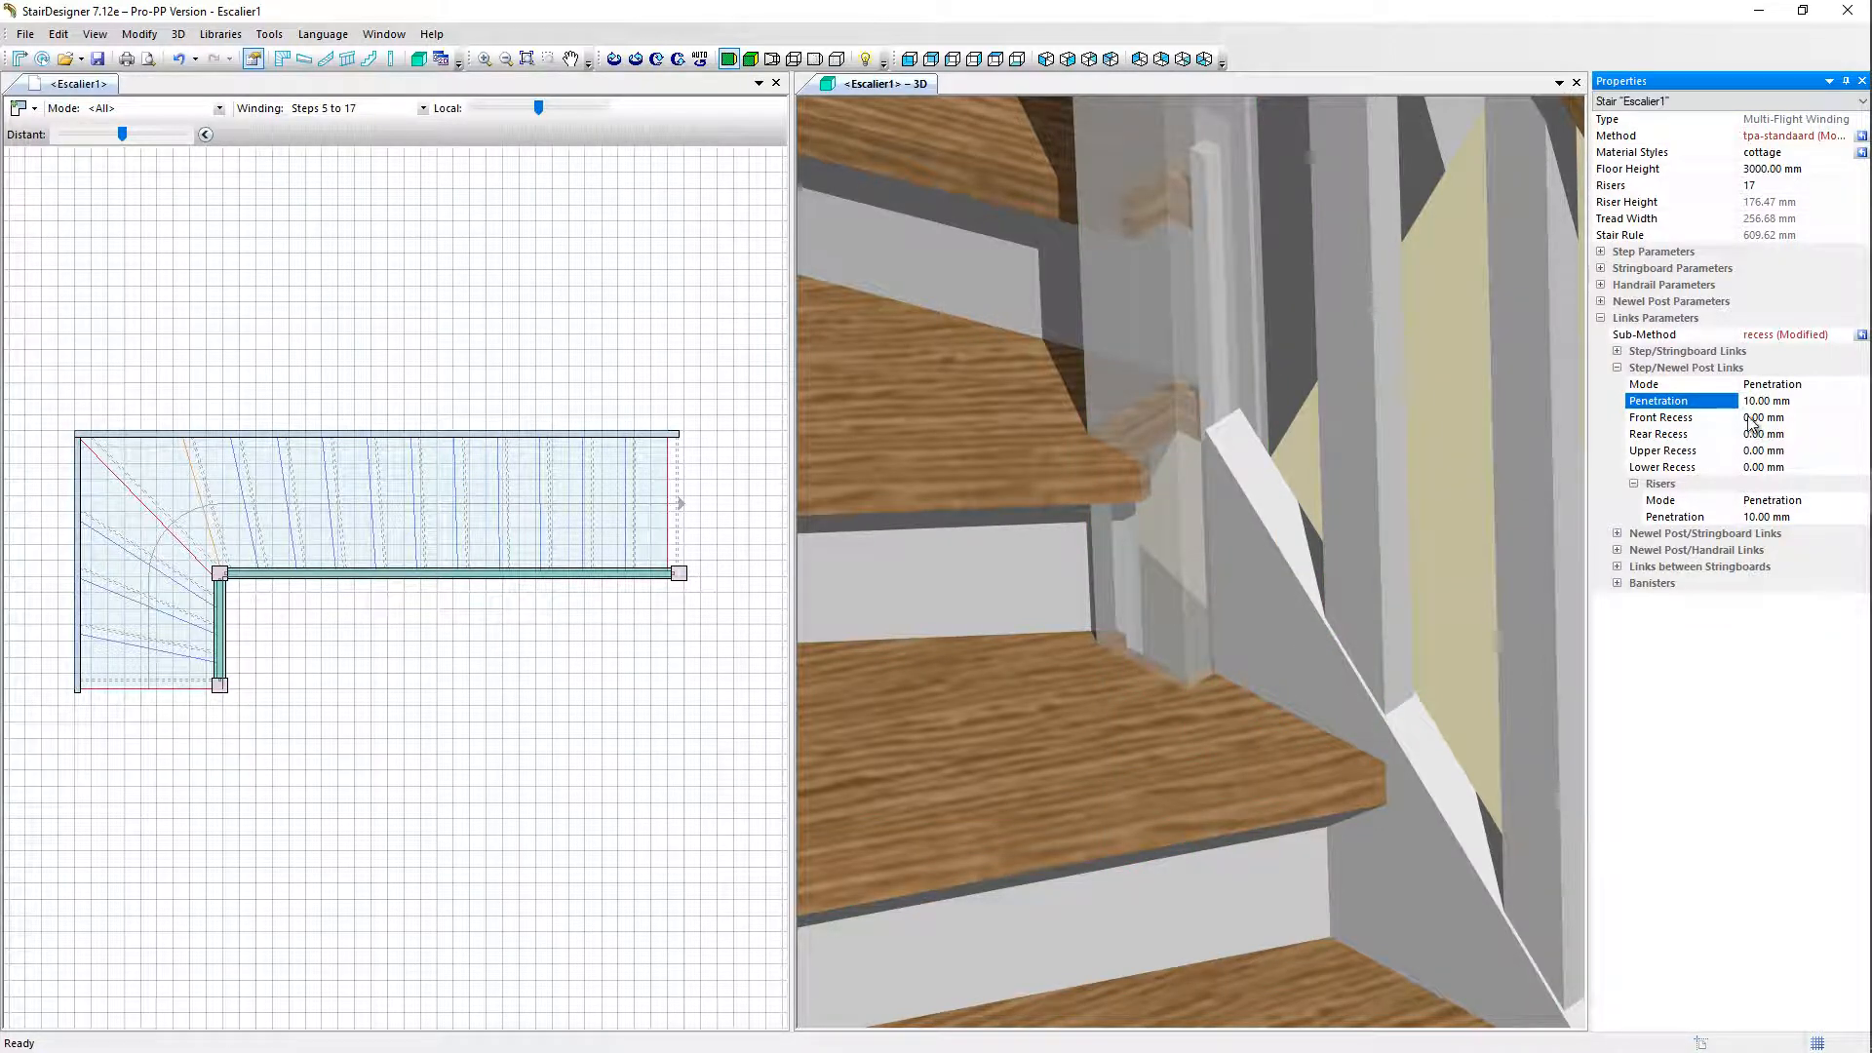
pyautogui.click(1661, 417)
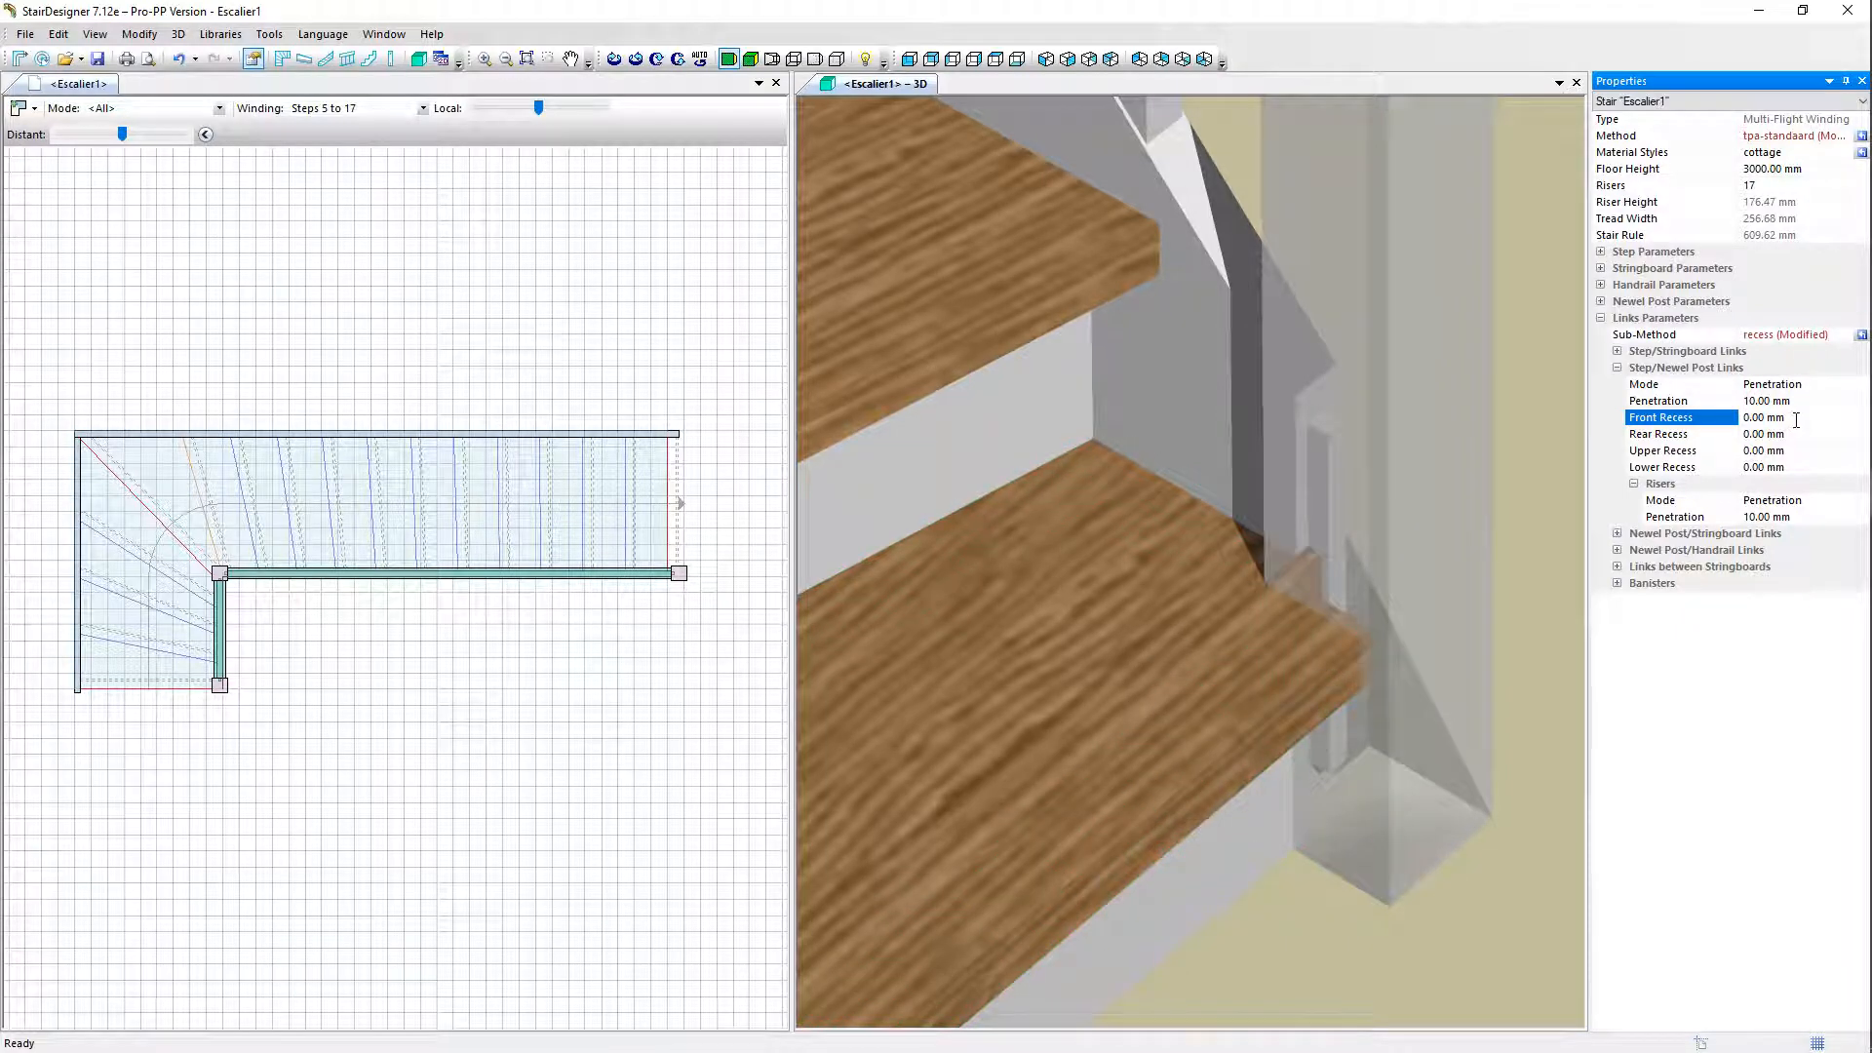
pyautogui.click(1764, 416)
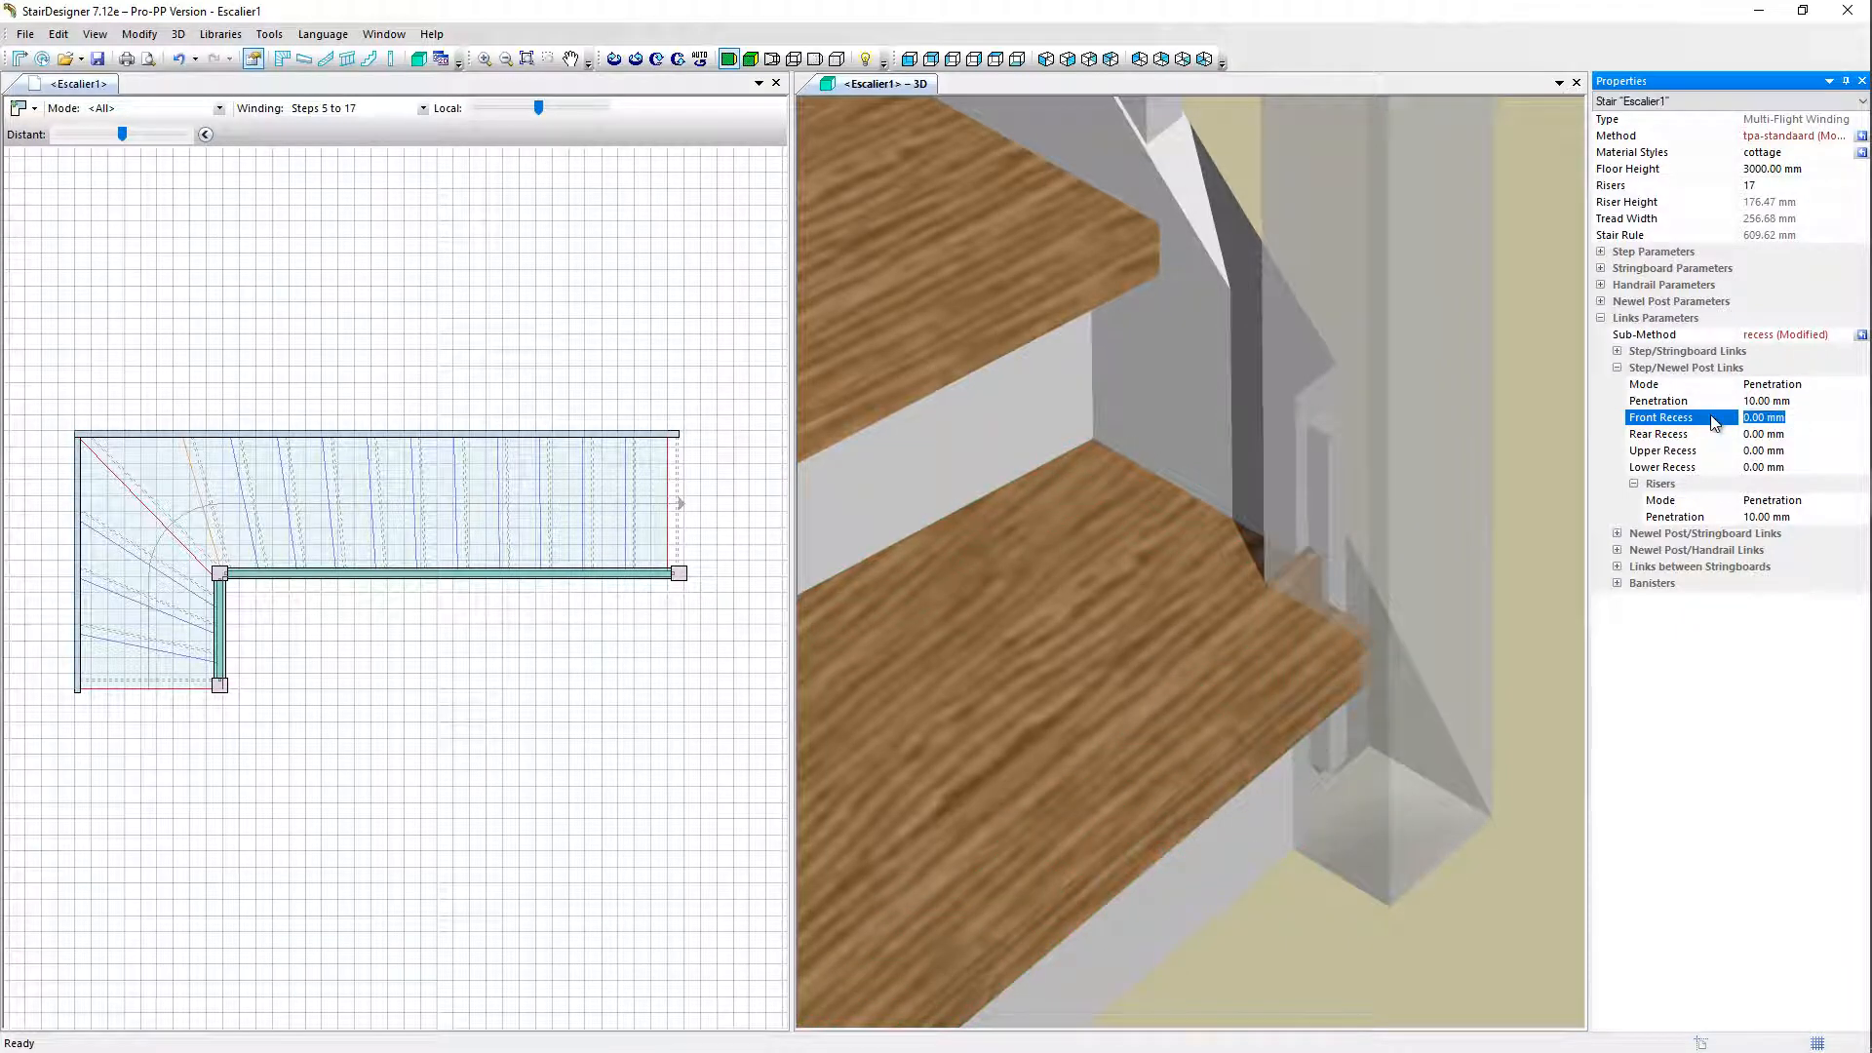
pyautogui.write('18.00 mm')
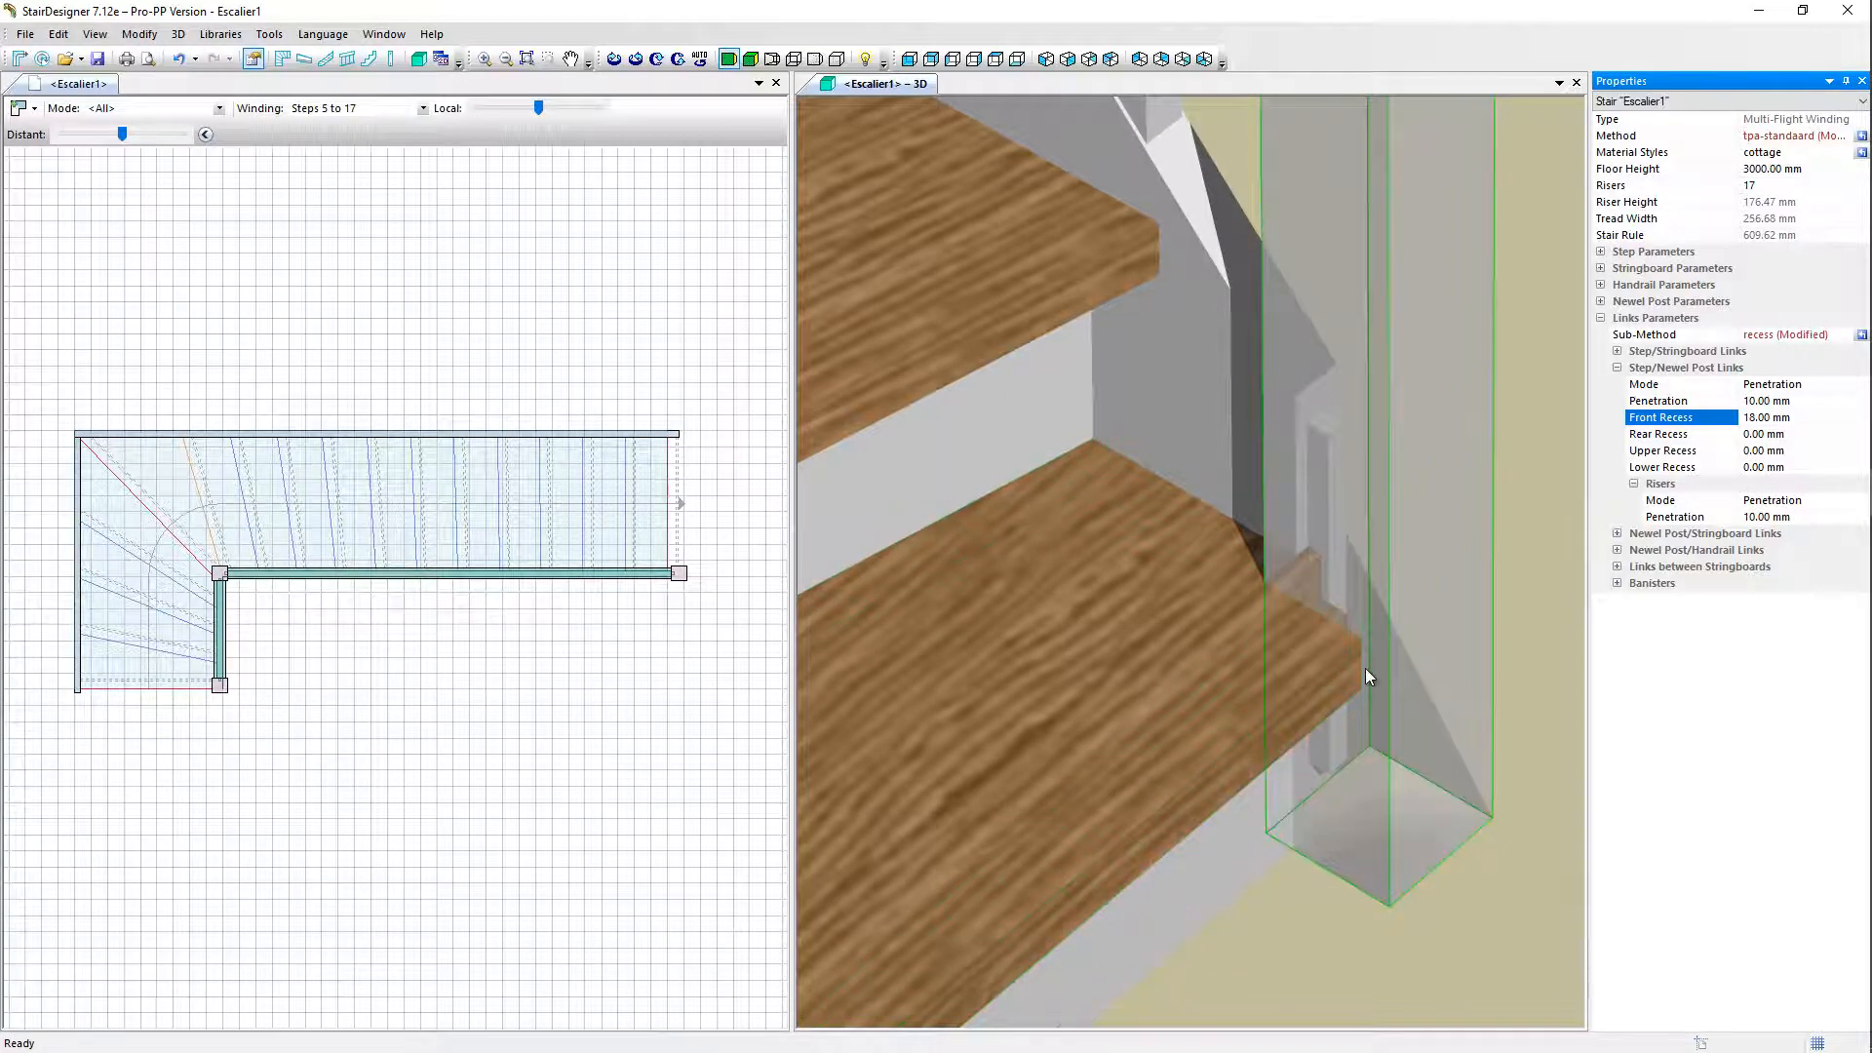
pyautogui.click(1786, 418)
pyautogui.write('0')
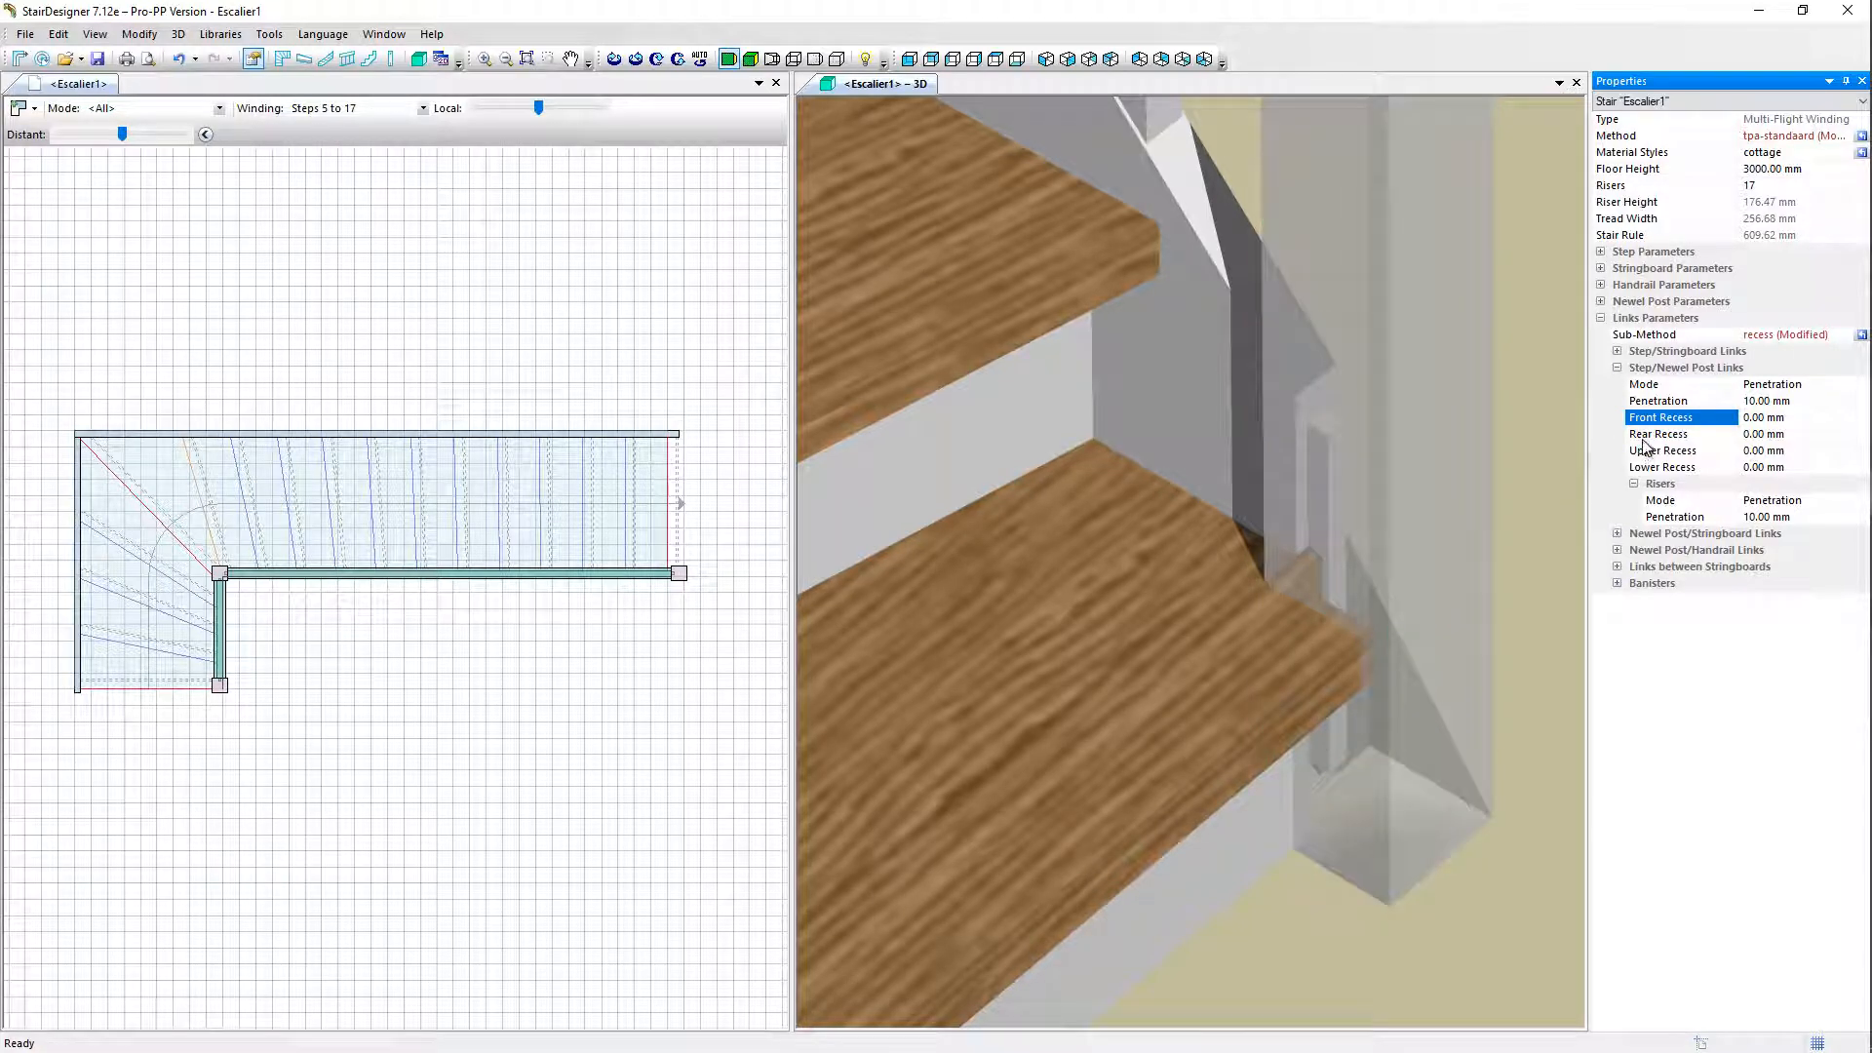
# Step: Set the step/newel post upper recess to 10.00 mm, then select step #1
pyautogui.click(1658, 434)
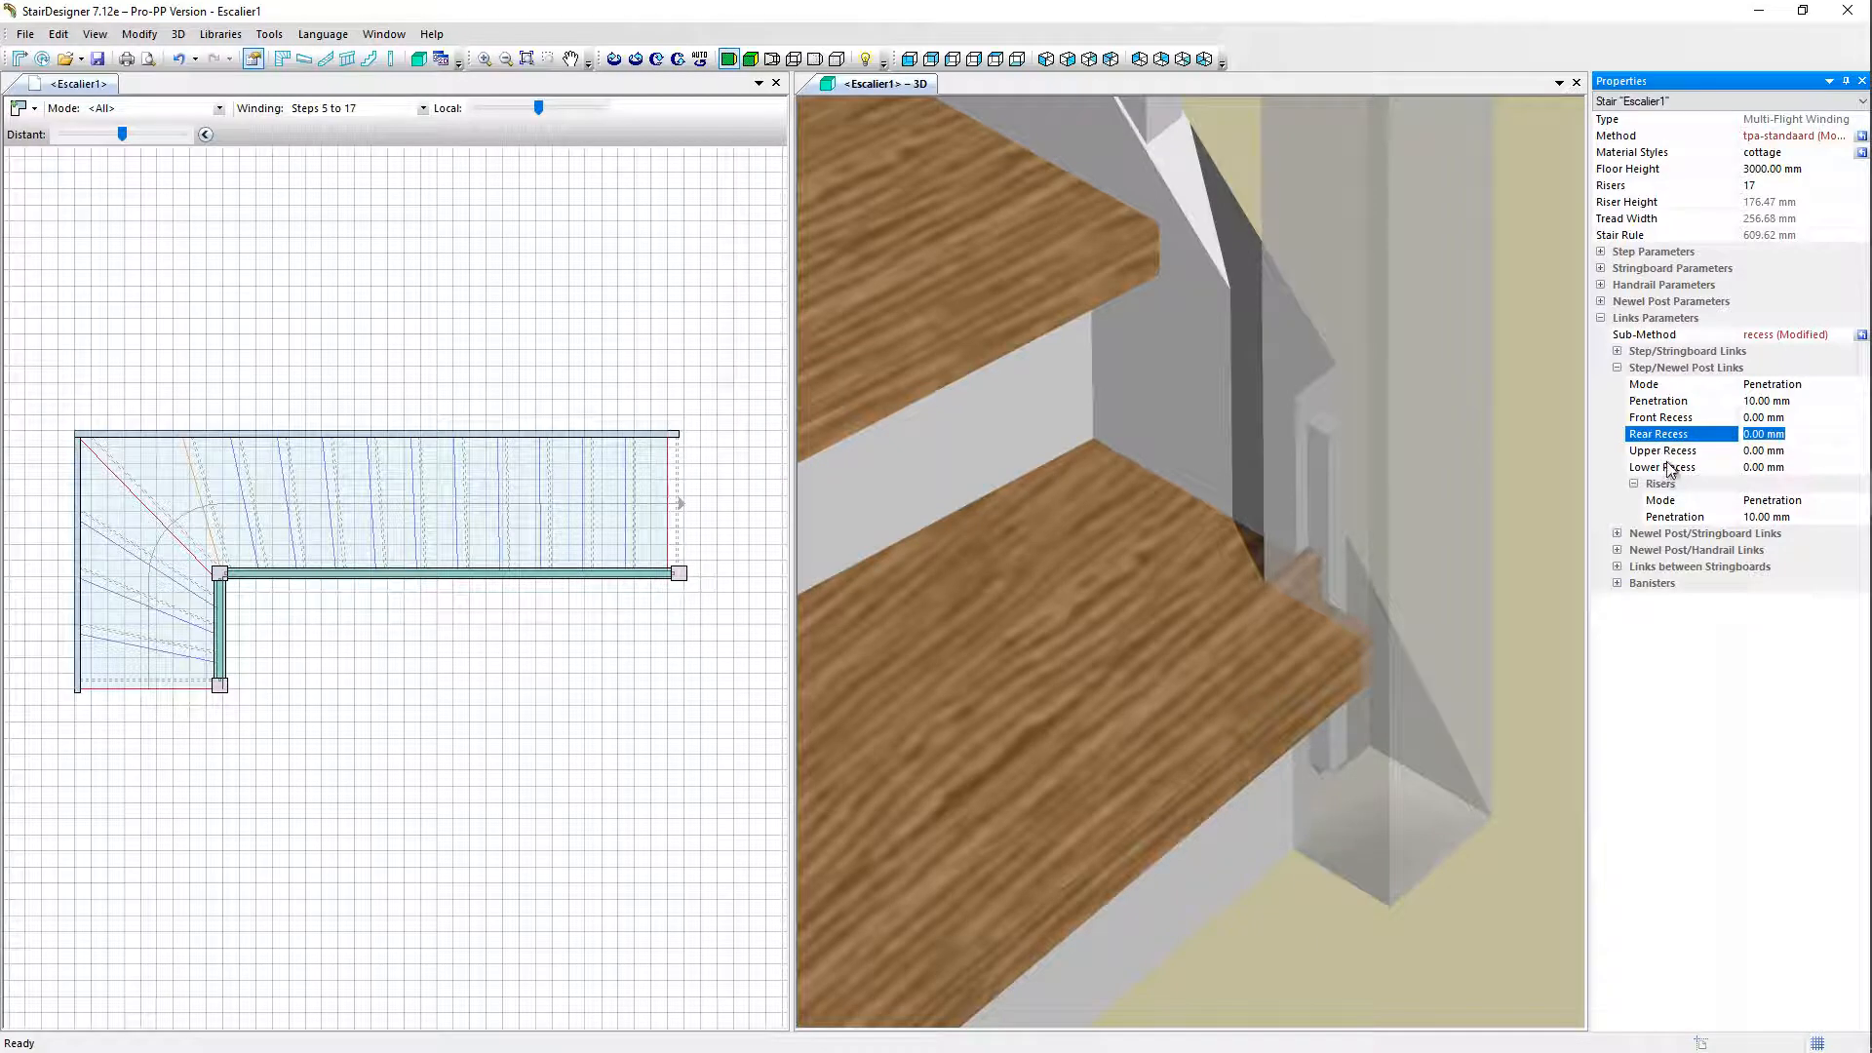
pyautogui.click(1662, 467)
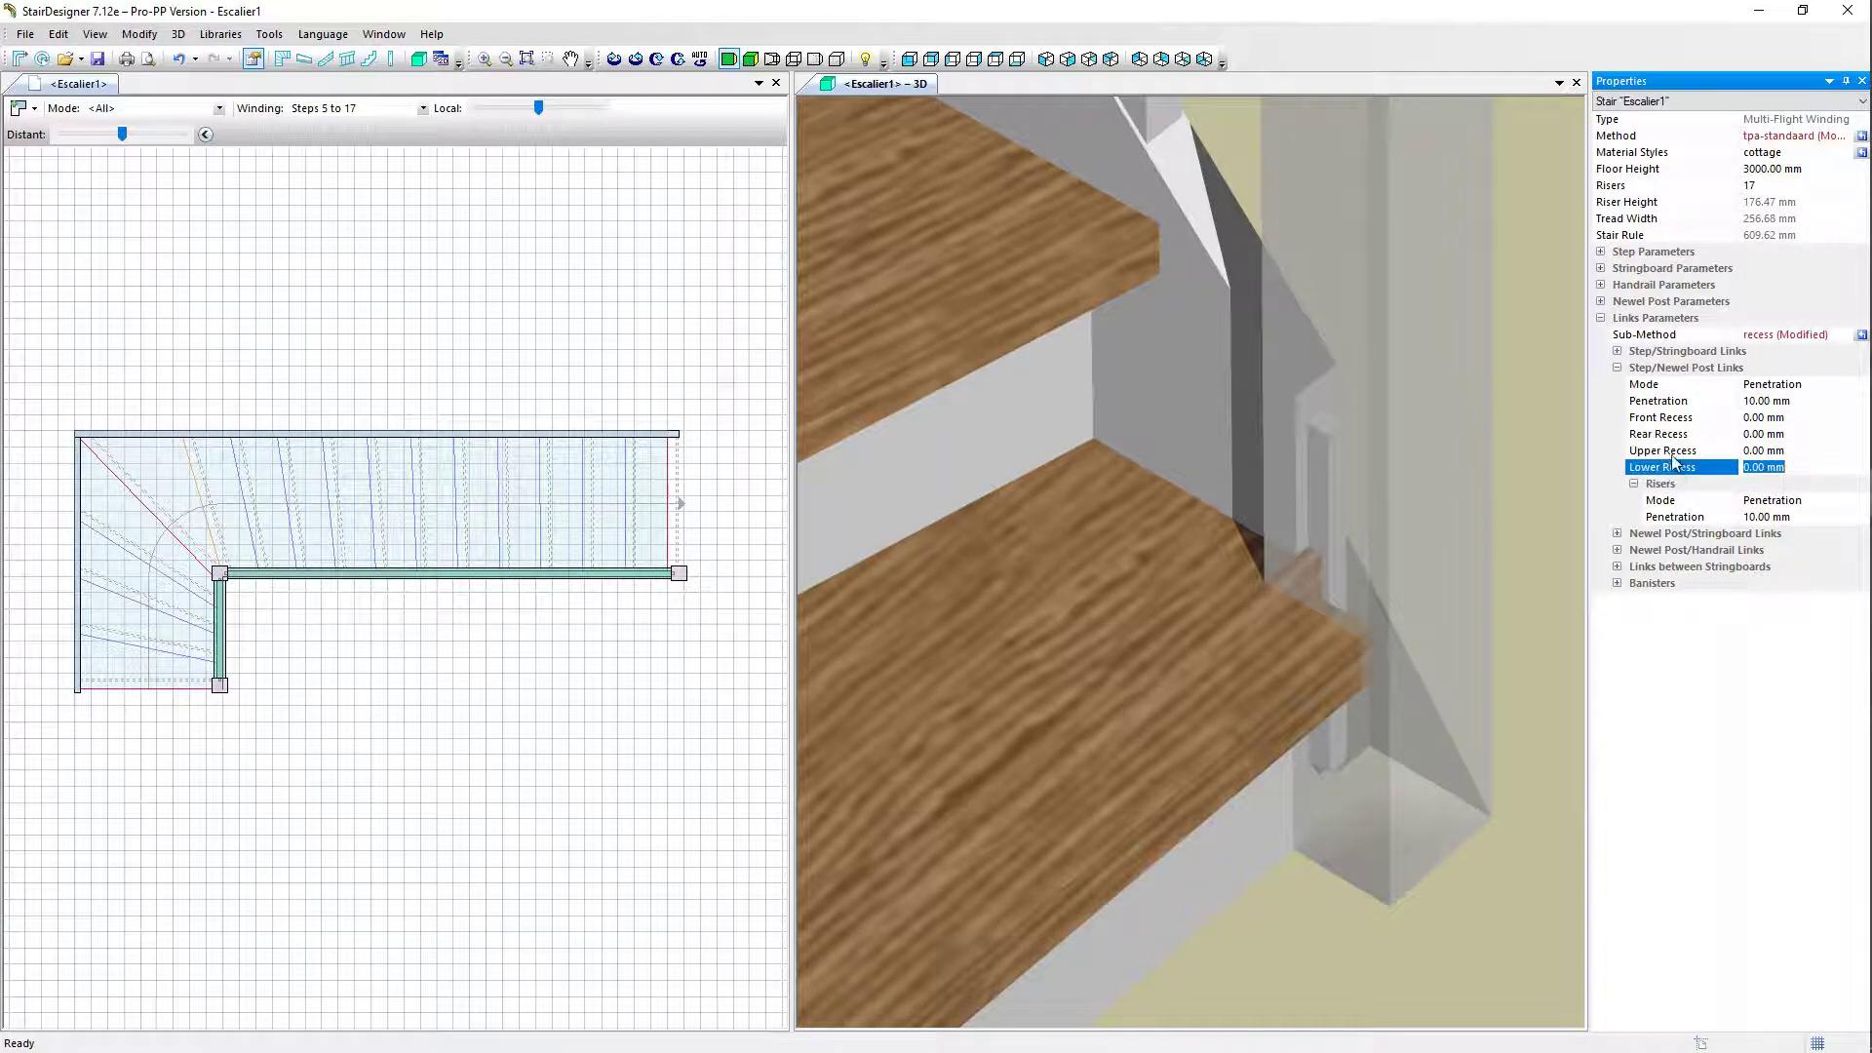
pyautogui.click(1662, 450)
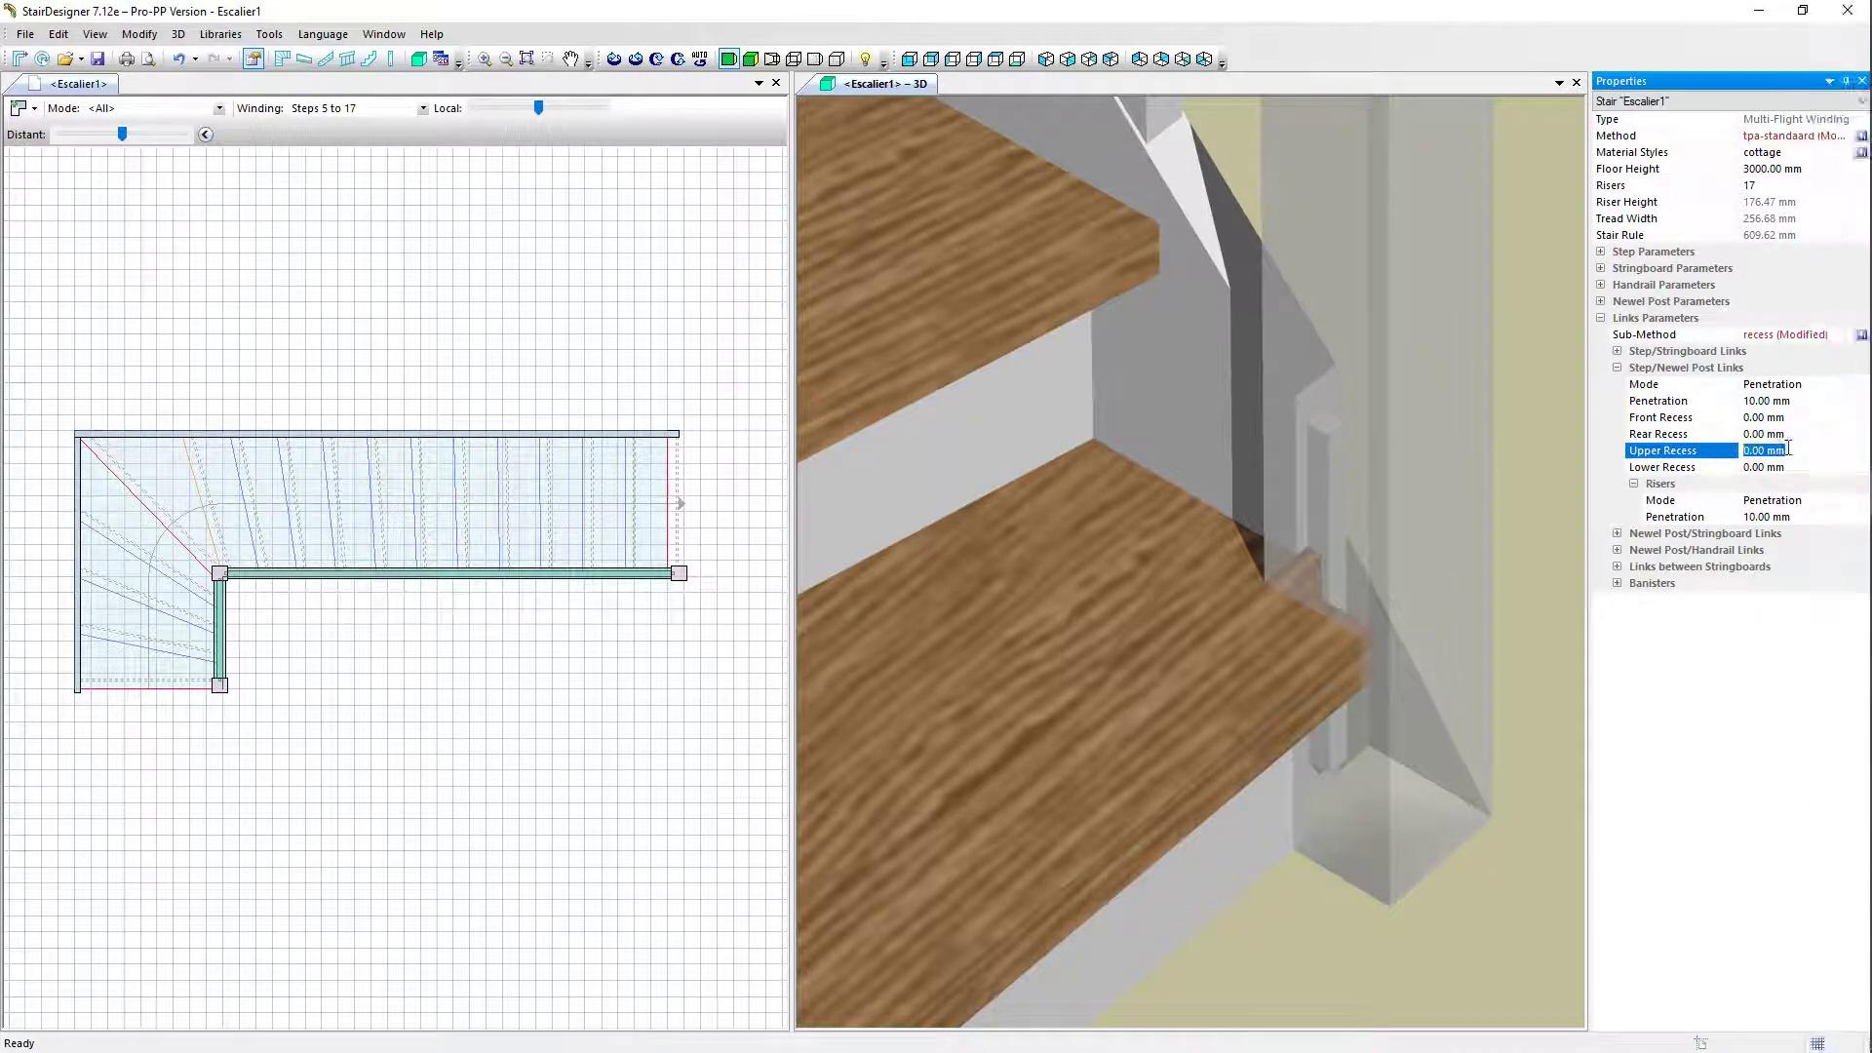
pyautogui.write('10.00 mm')
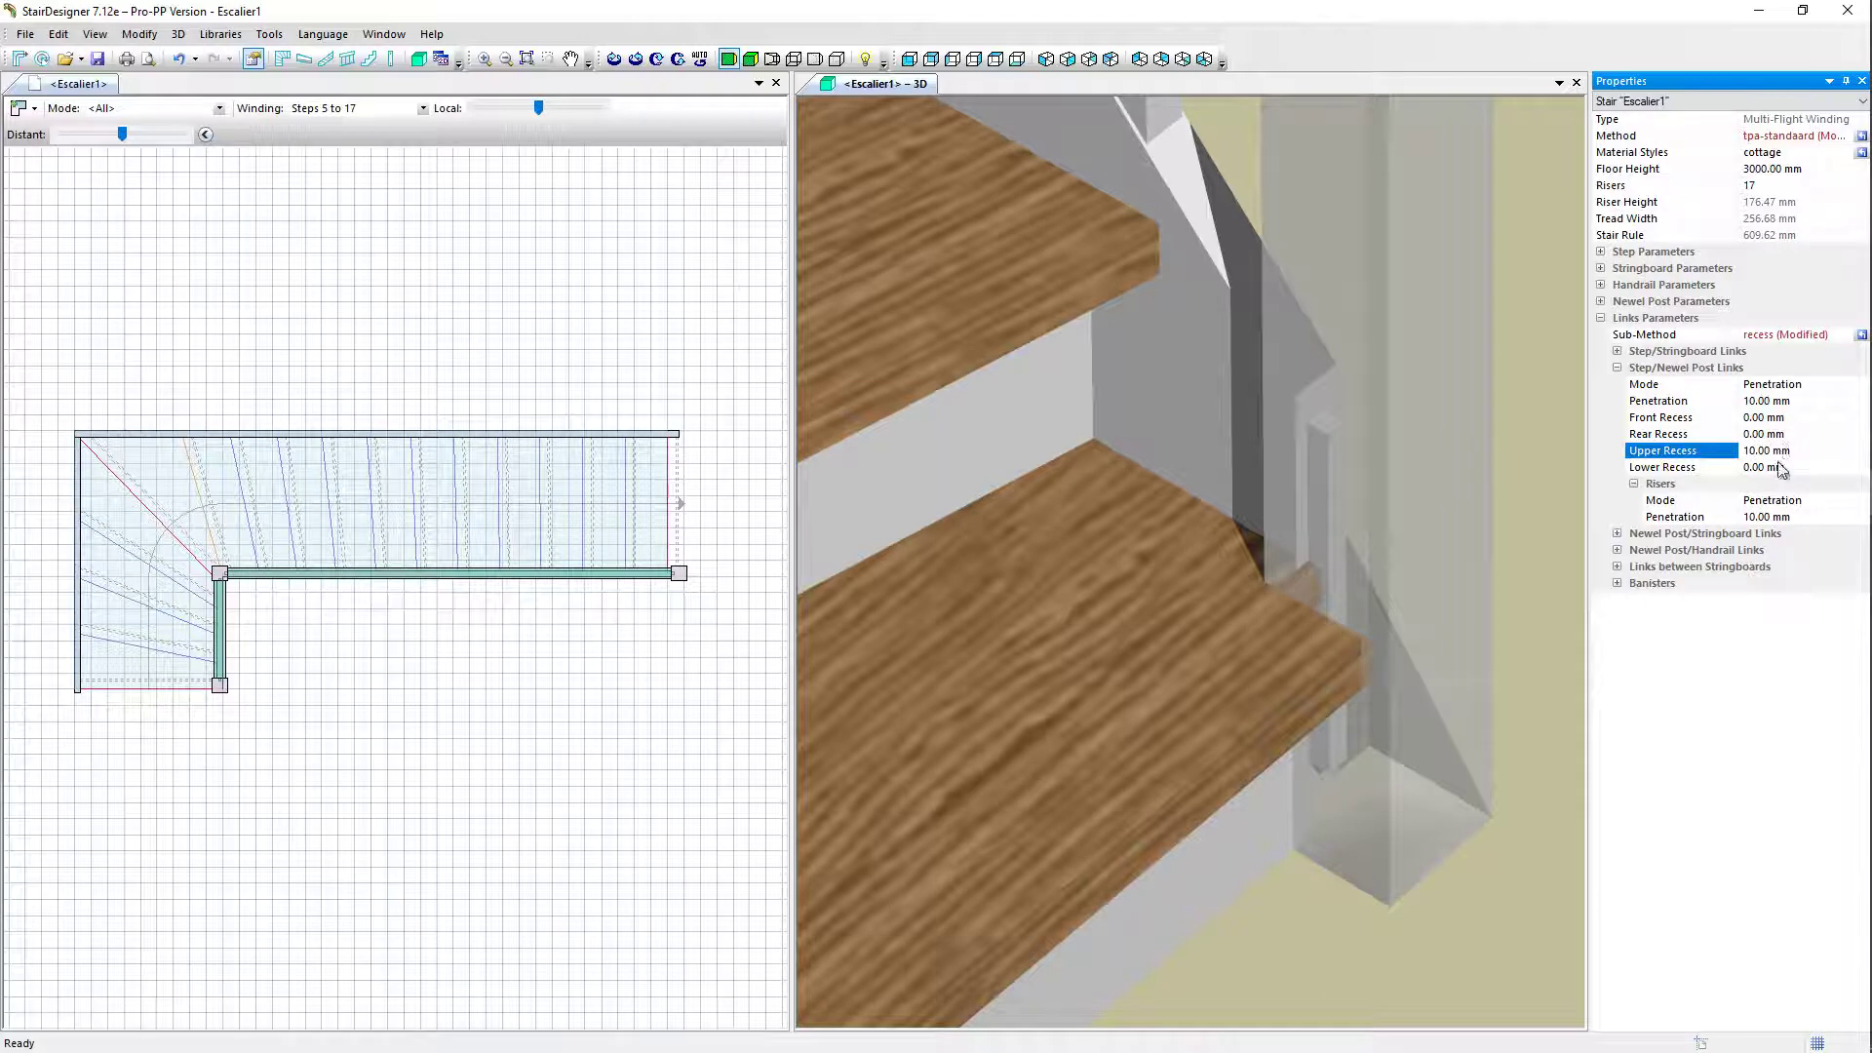
pyautogui.click(1662, 467)
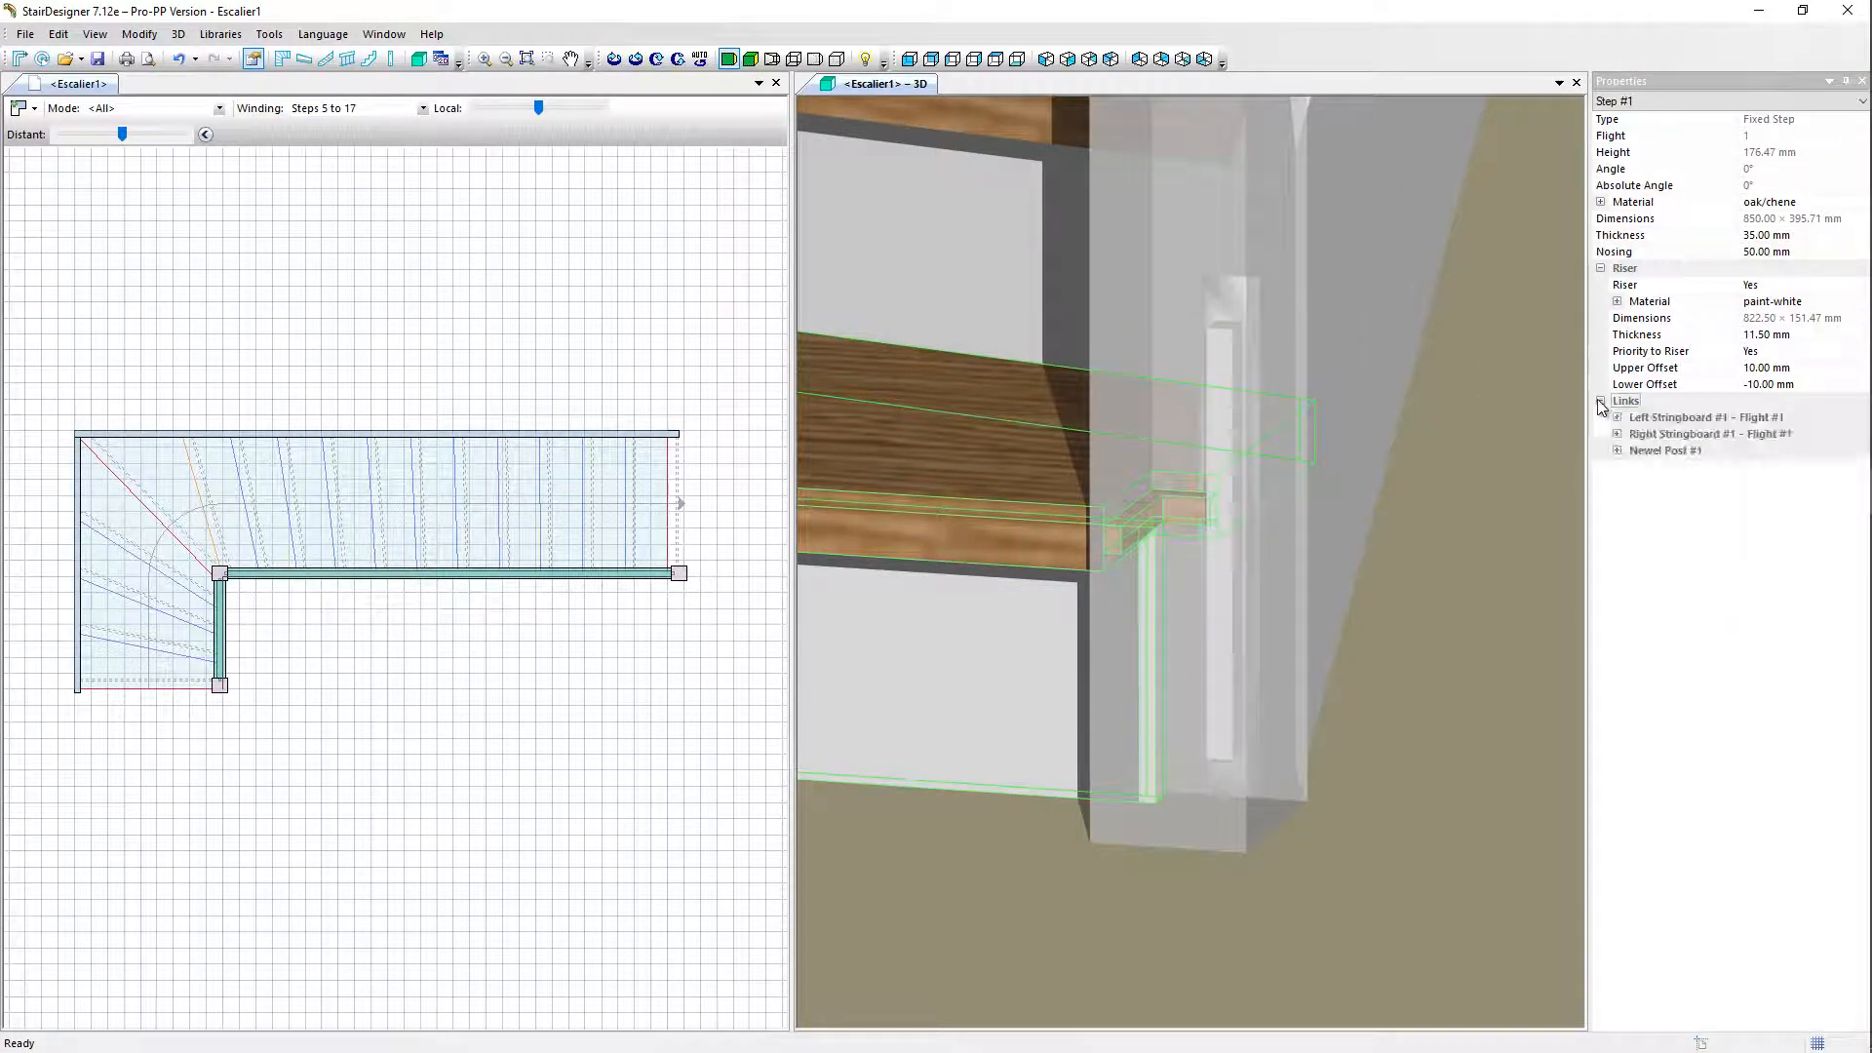
# Step: Review step #1's Newel Post #1 link with 10 mm recesses, entering 0.00 in a recess field
pyautogui.click(1616, 451)
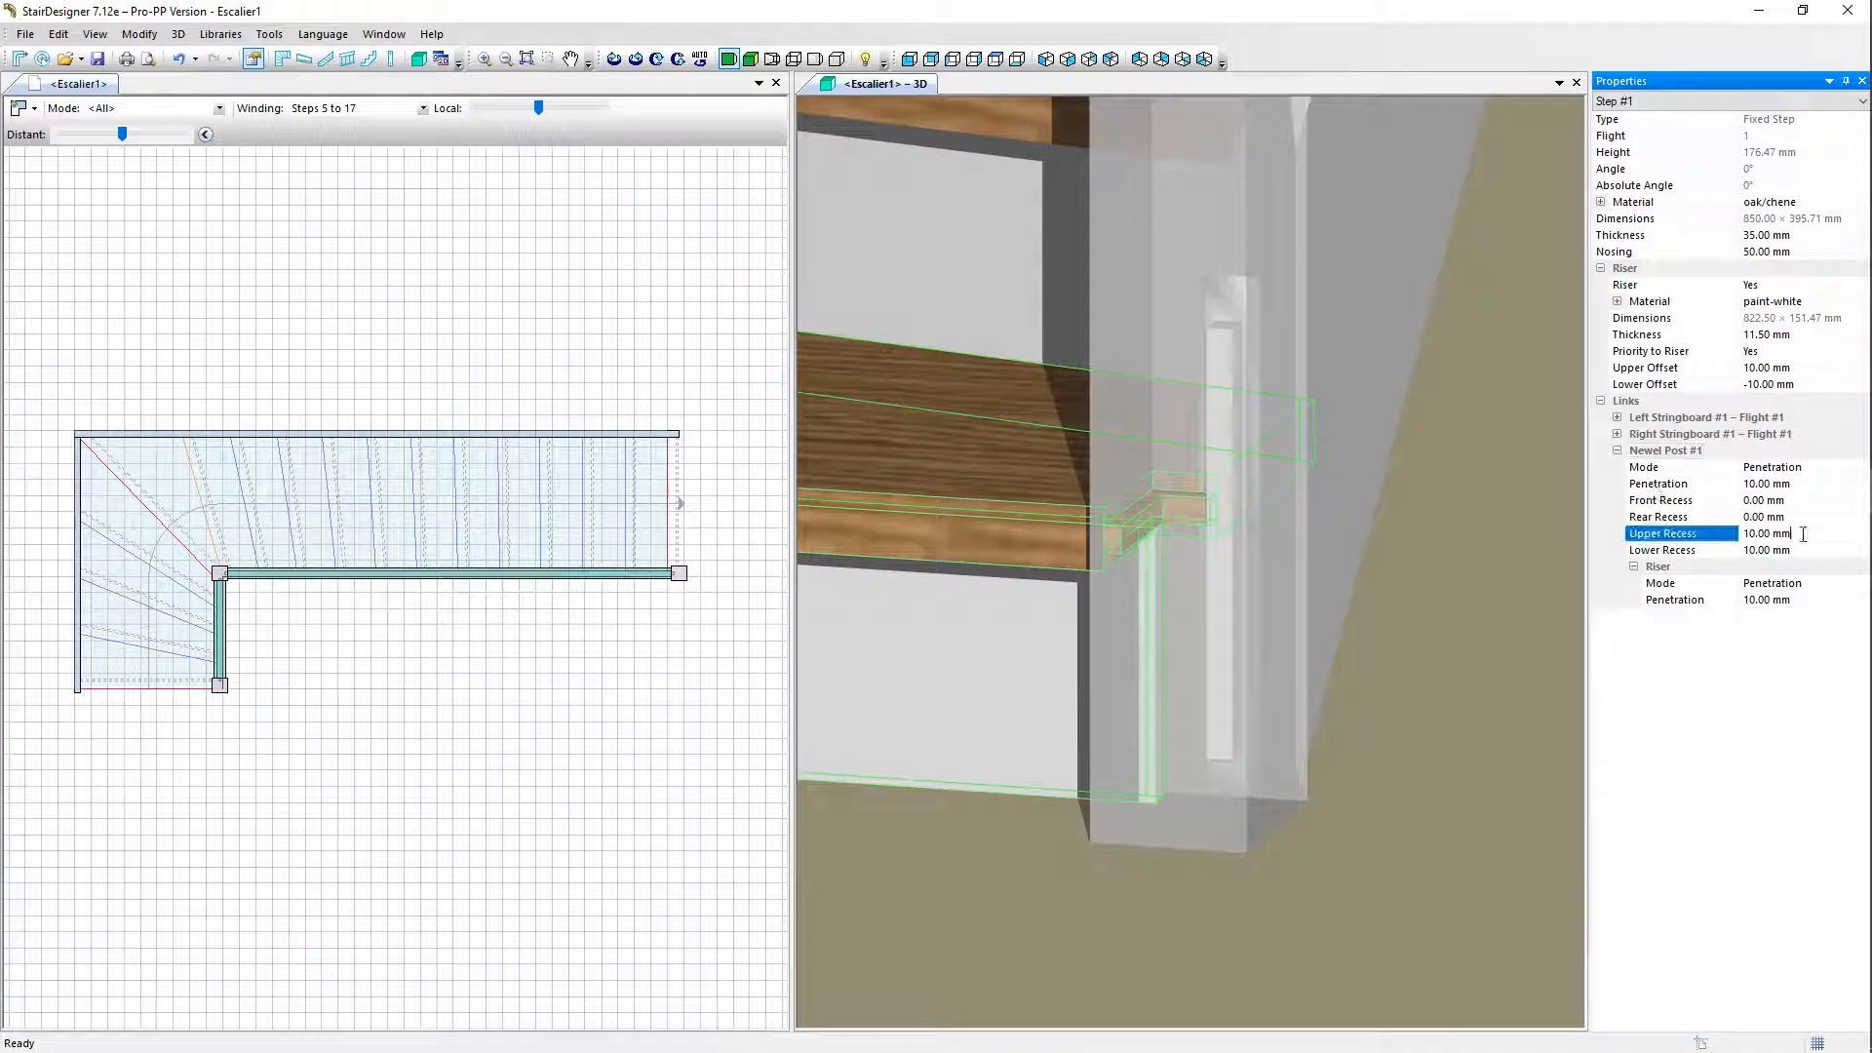
pyautogui.write('0.00')
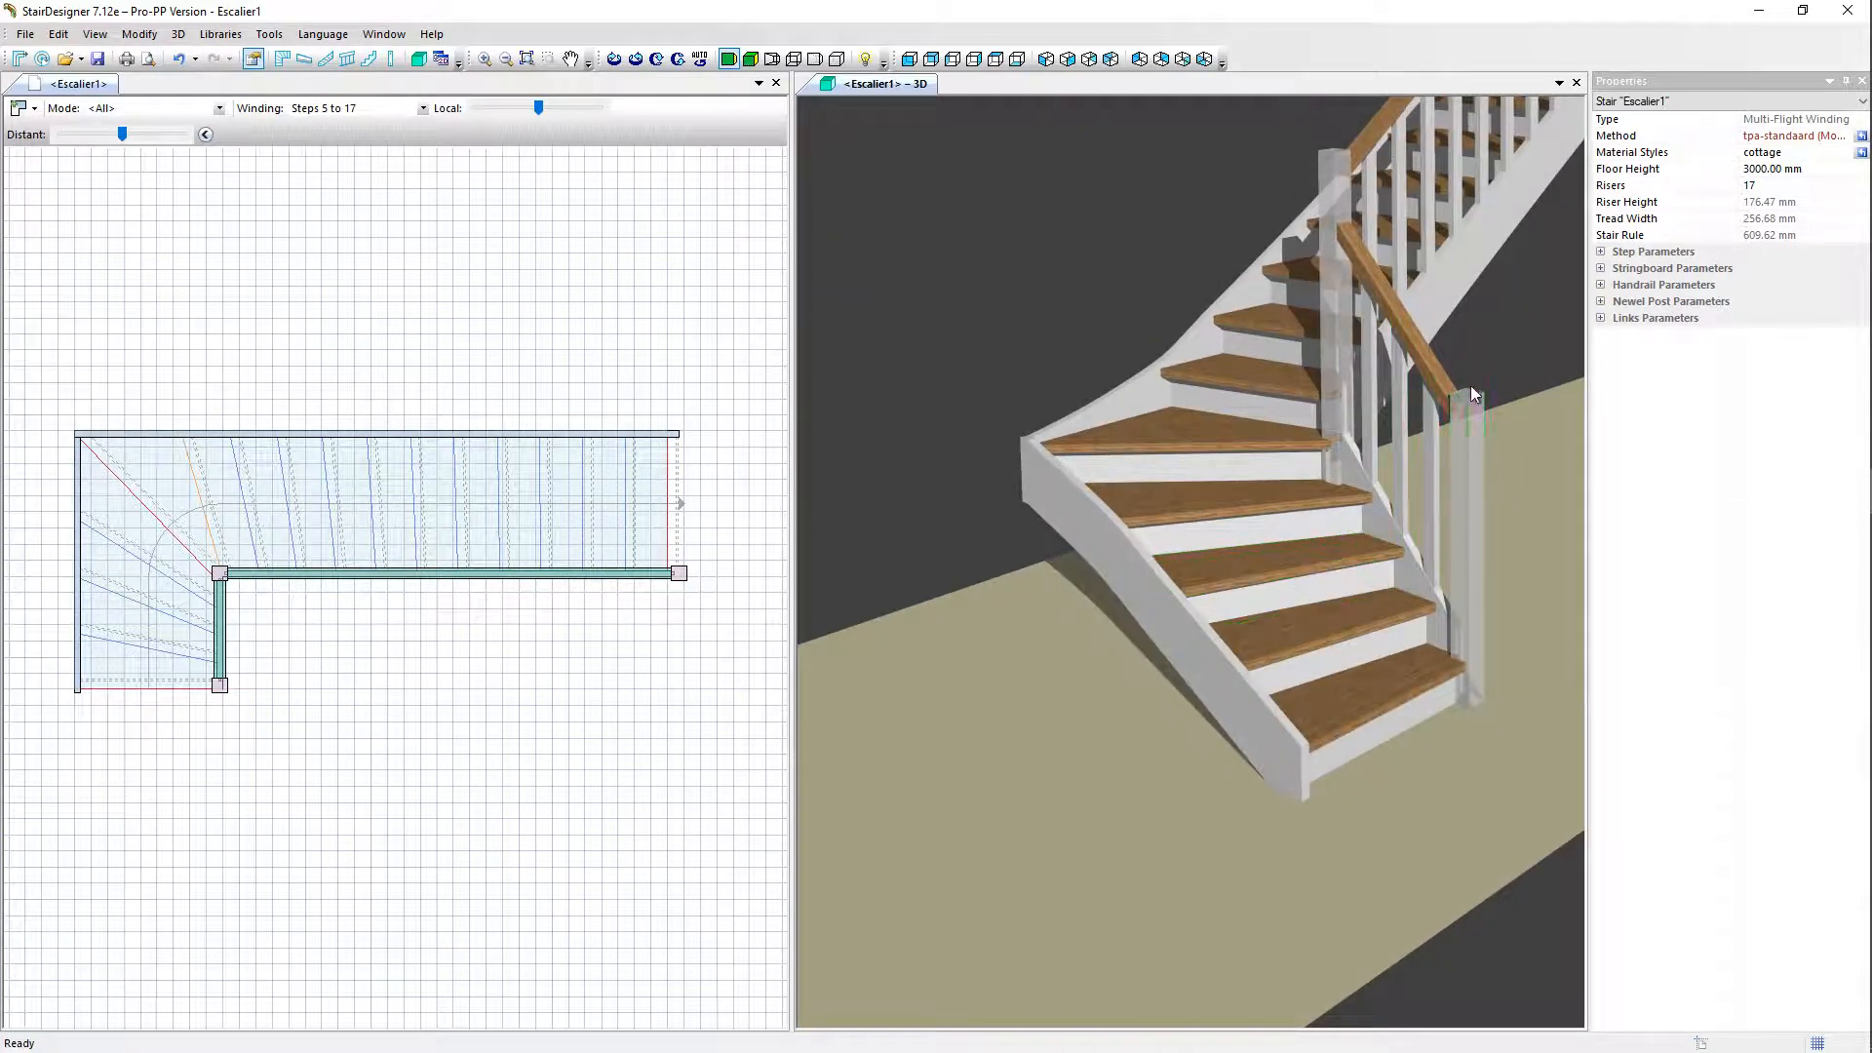
# Step: Set the riser penetration in Step/Newel Post Links to 30.00 mm
pyautogui.click(1601, 318)
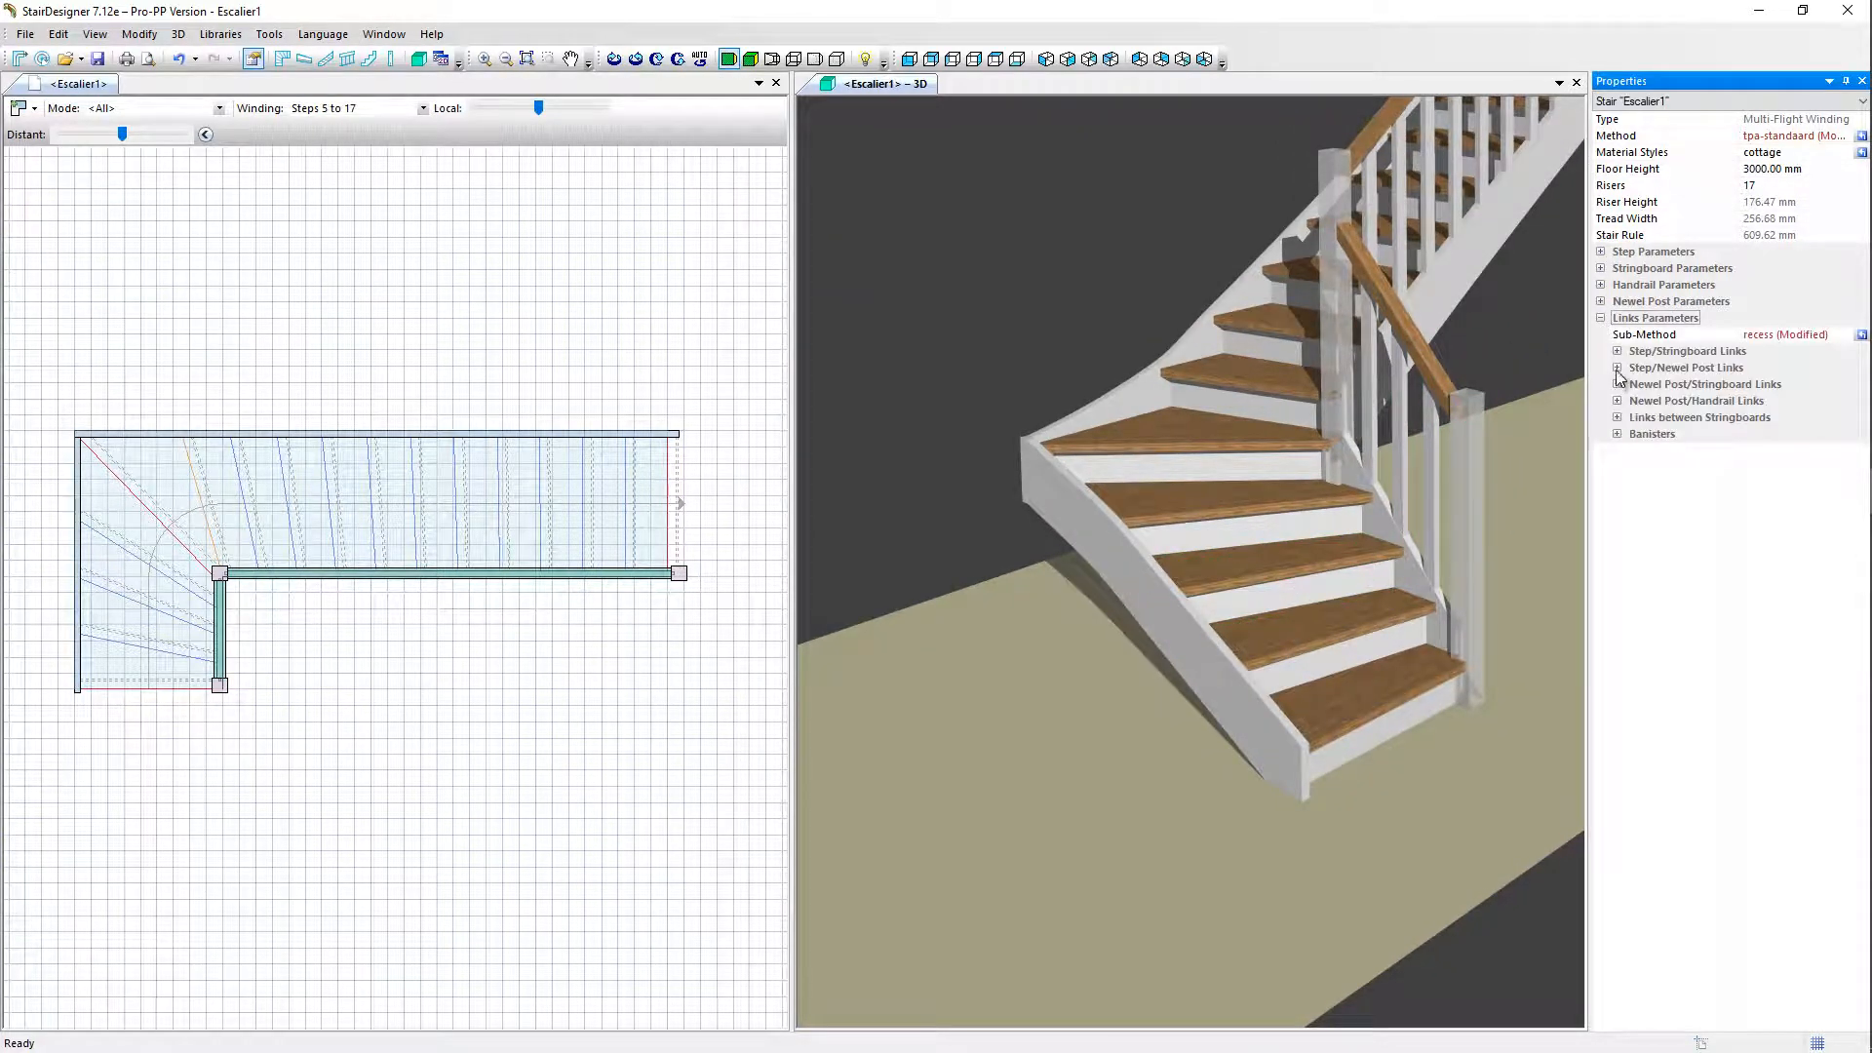
pyautogui.click(1618, 367)
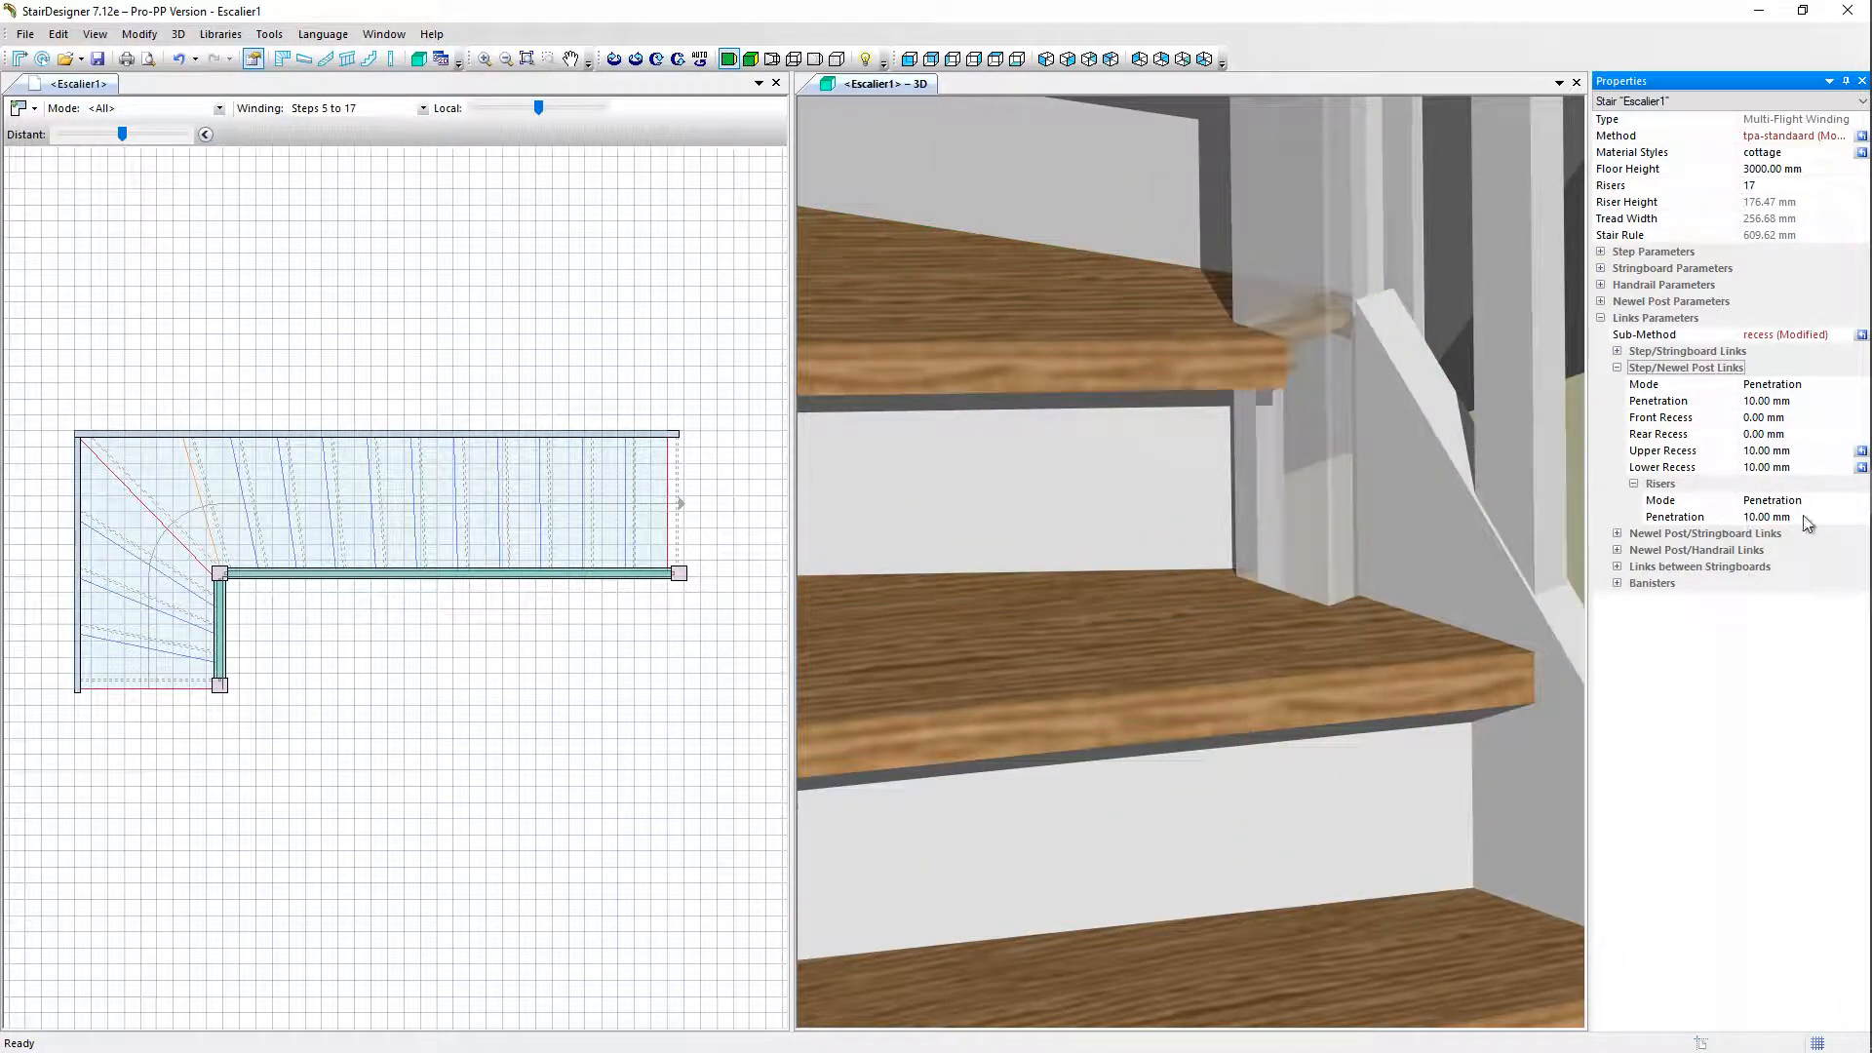
pyautogui.click(1675, 516)
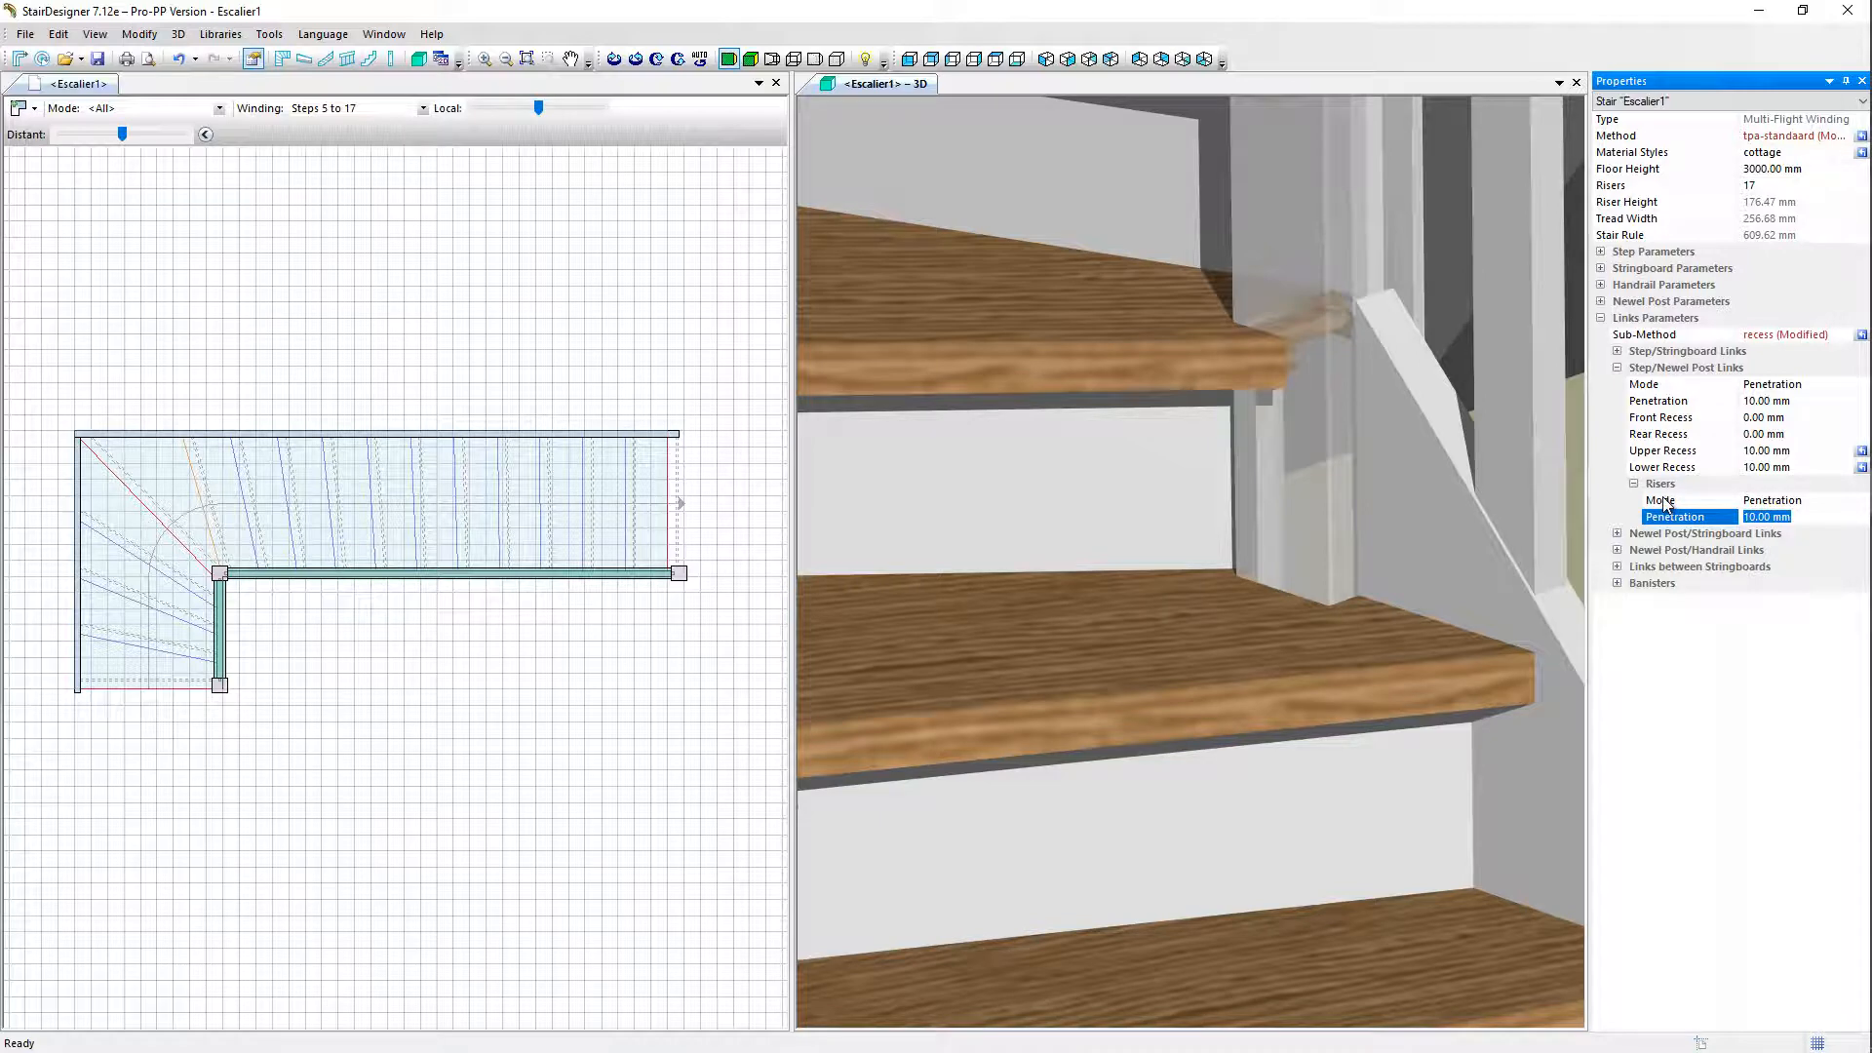
pyautogui.write('30.00 mm')
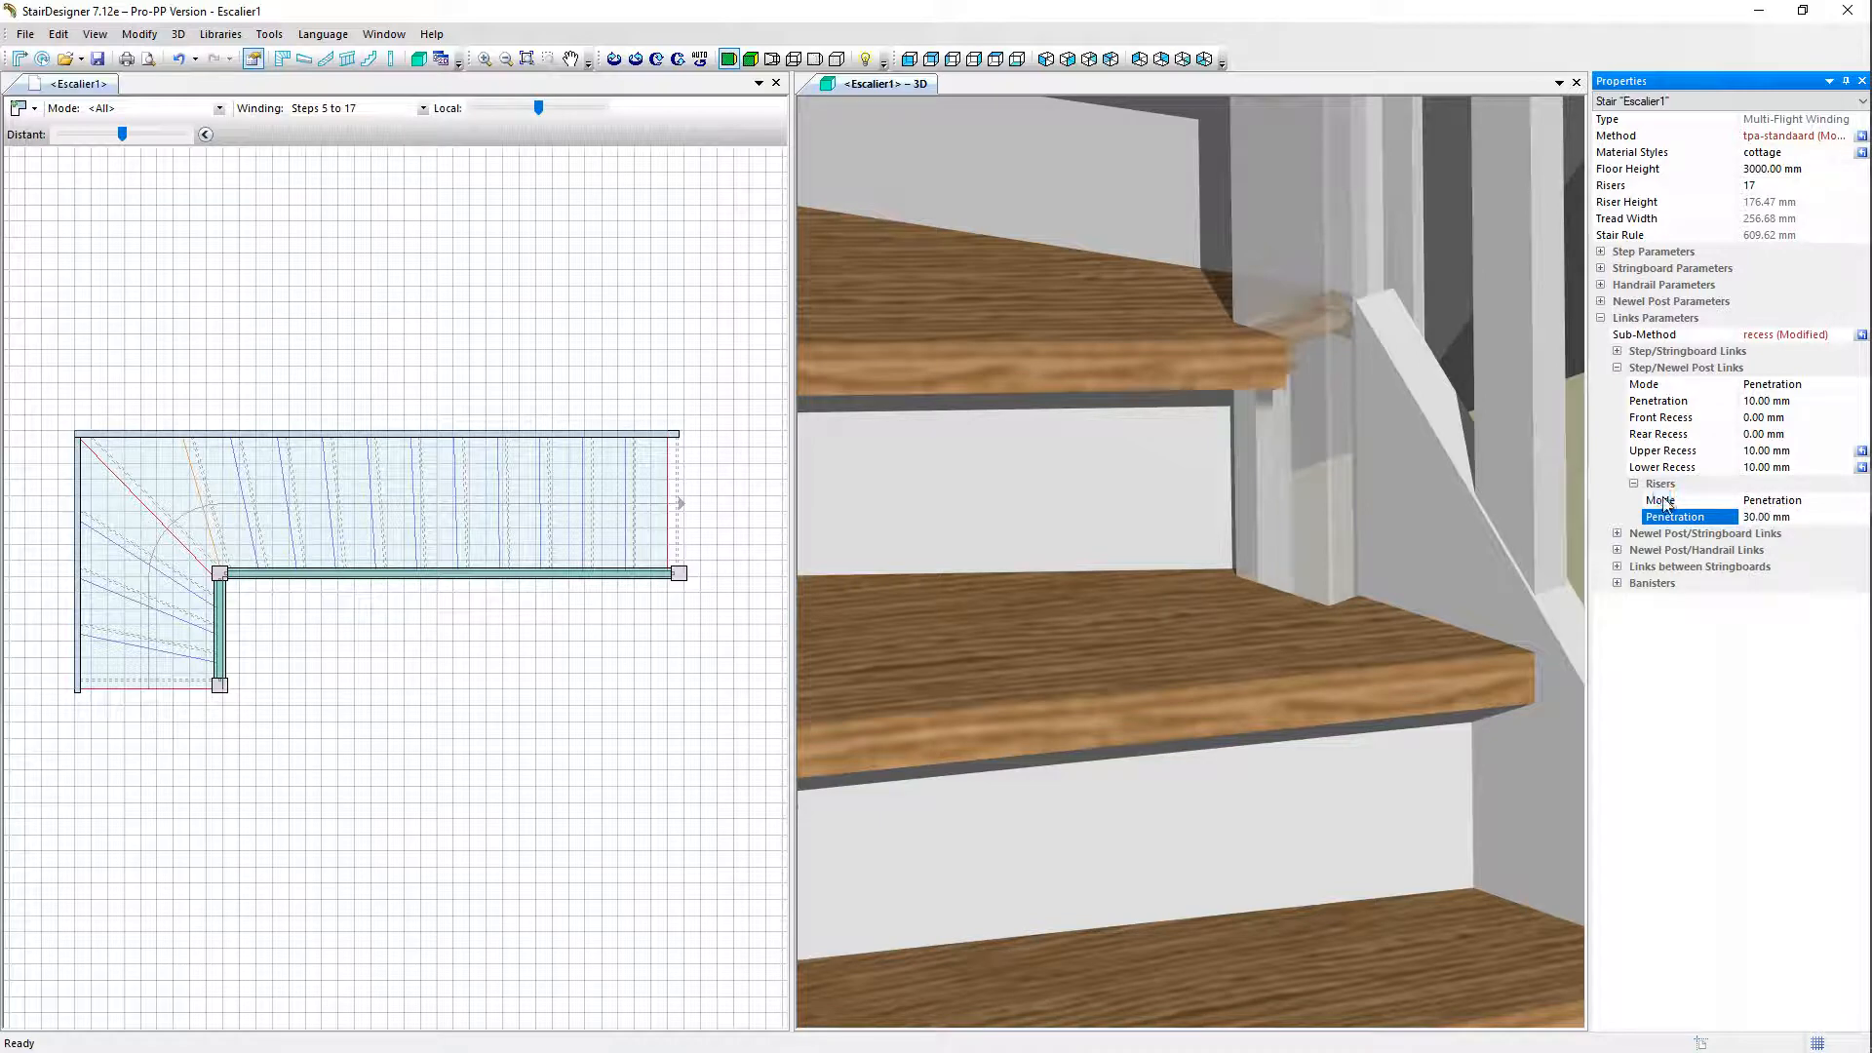